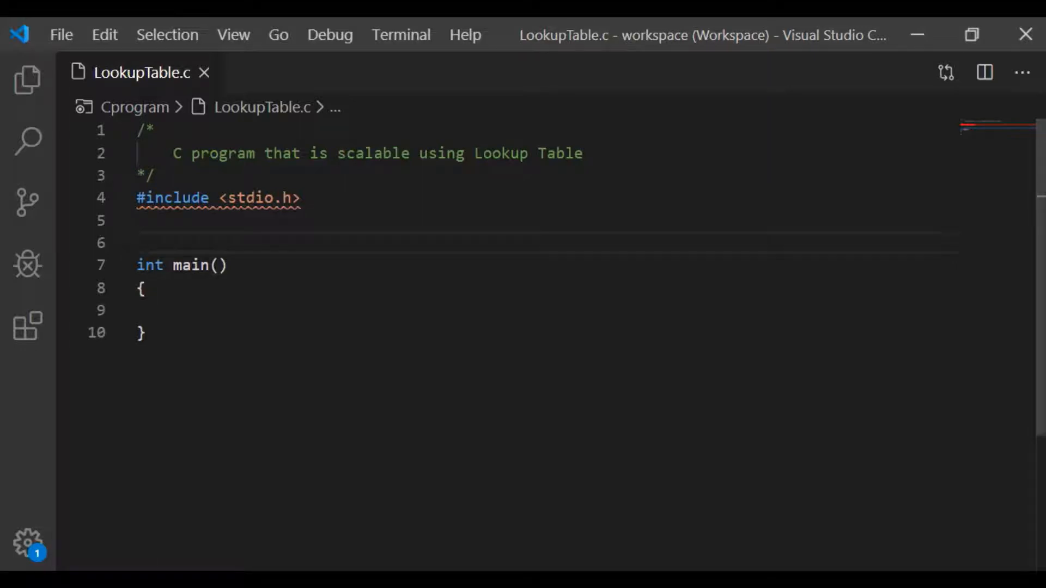
# Select the menu and switch code inside main for the five-currency chooser
pyautogui.moveTo(172, 152); pyautogui.dragTo(530, 152)
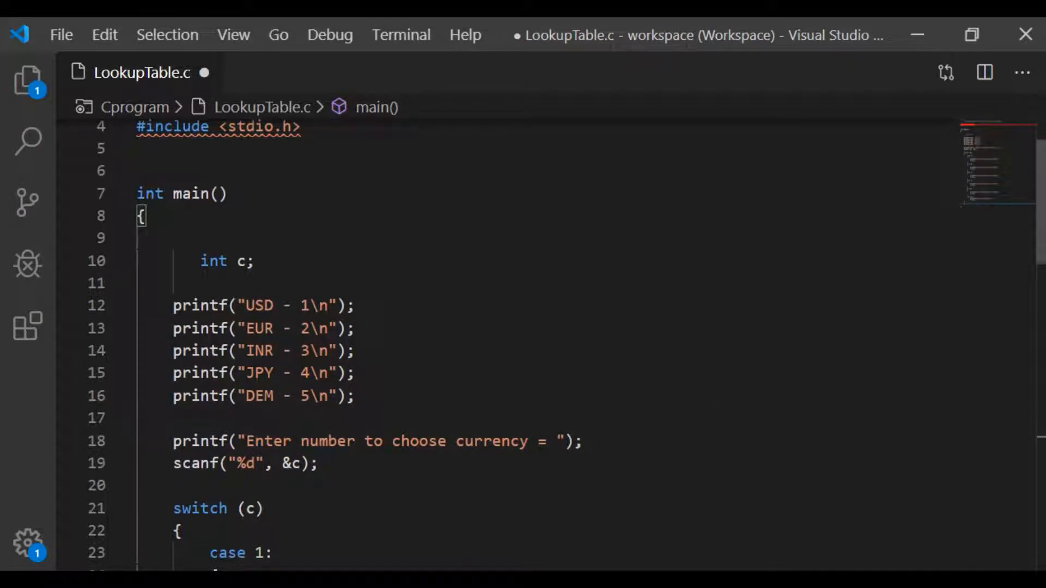
pyautogui.scroll(-3)
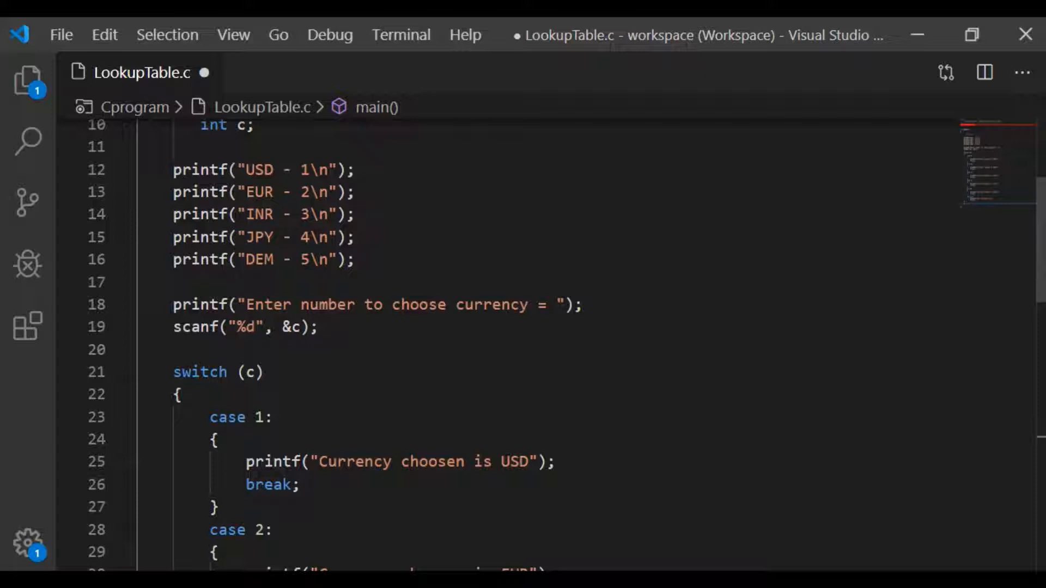
pyautogui.scroll(-3)
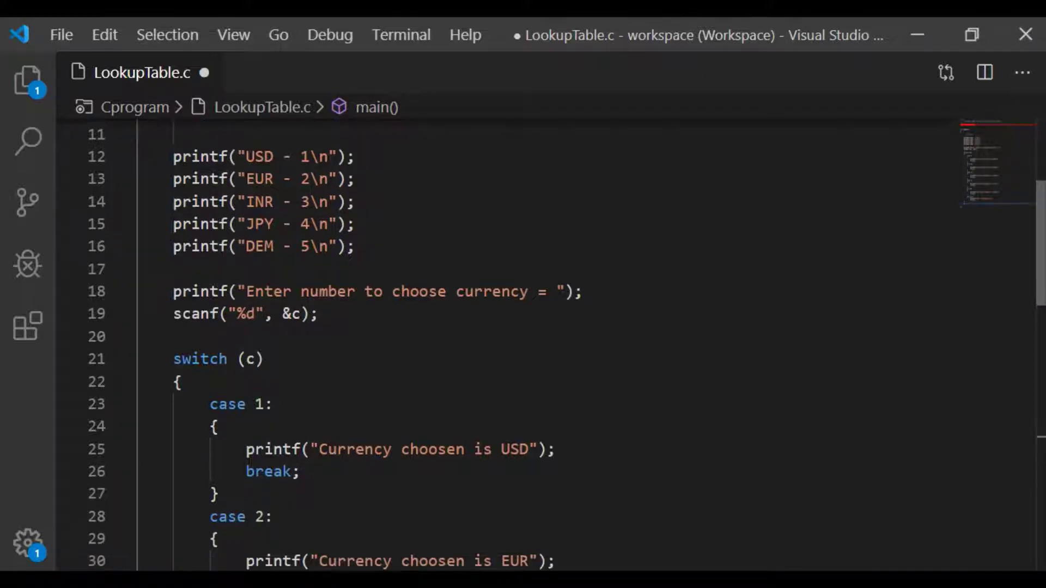
pyautogui.scroll(-3)
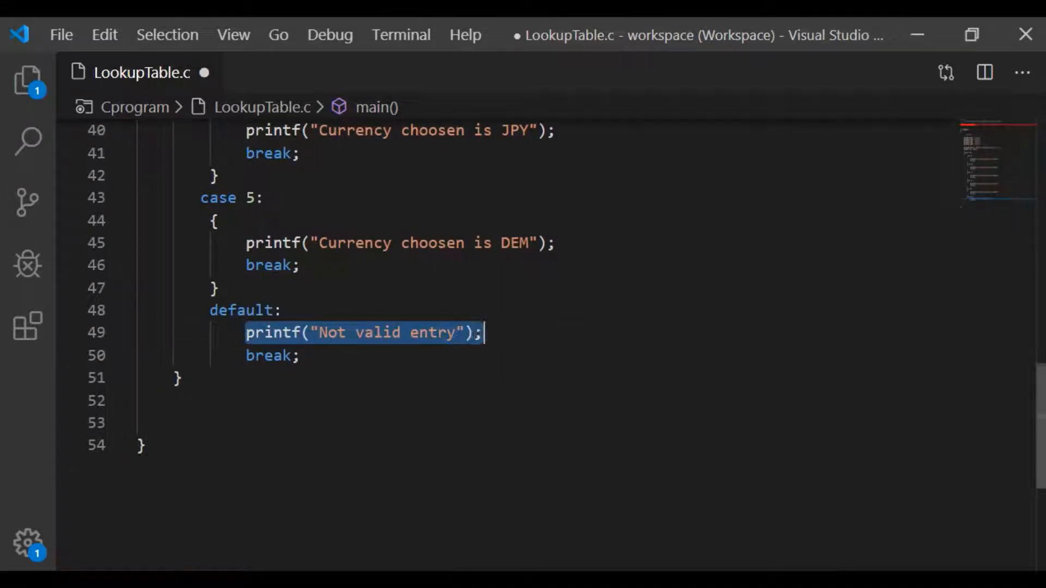
pyautogui.scroll(3)
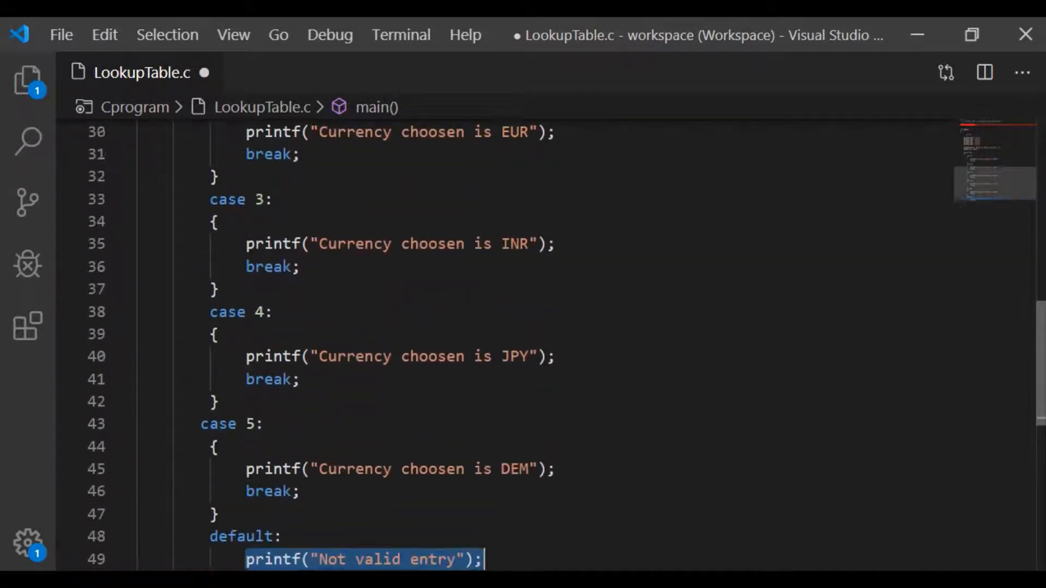
pyautogui.scroll(3)
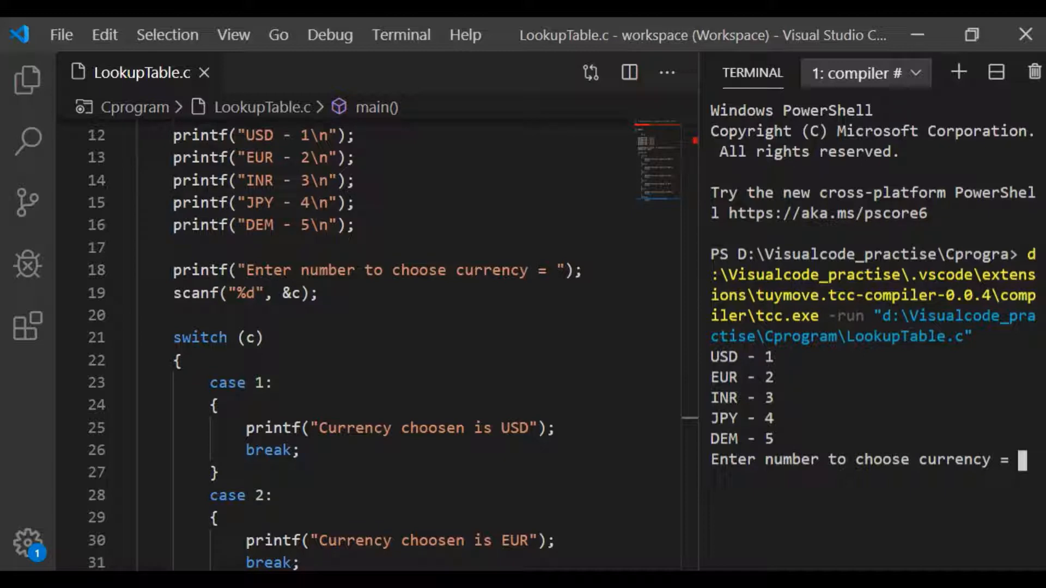
# Enter 5 at the prompt and highlight DEM in the "Currency choosen is" output
pyautogui.write('5')
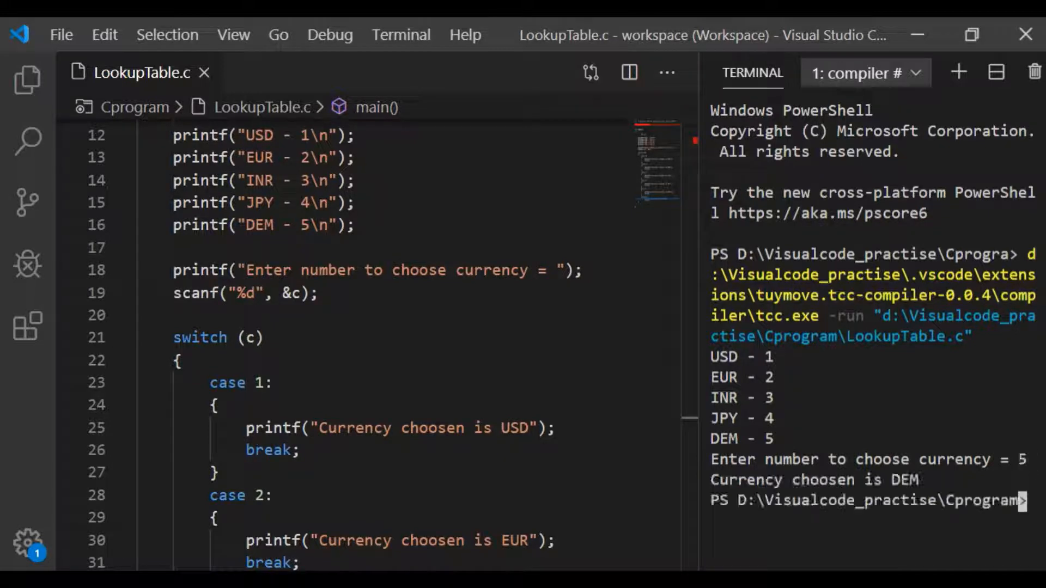
pyautogui.doubleClick(904, 481)
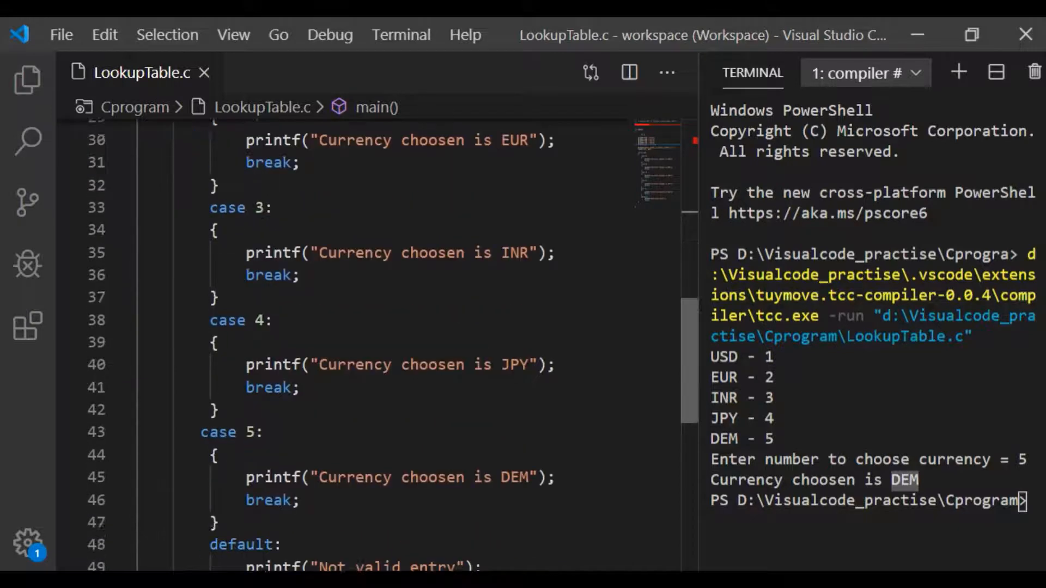
pyautogui.scroll(-3)
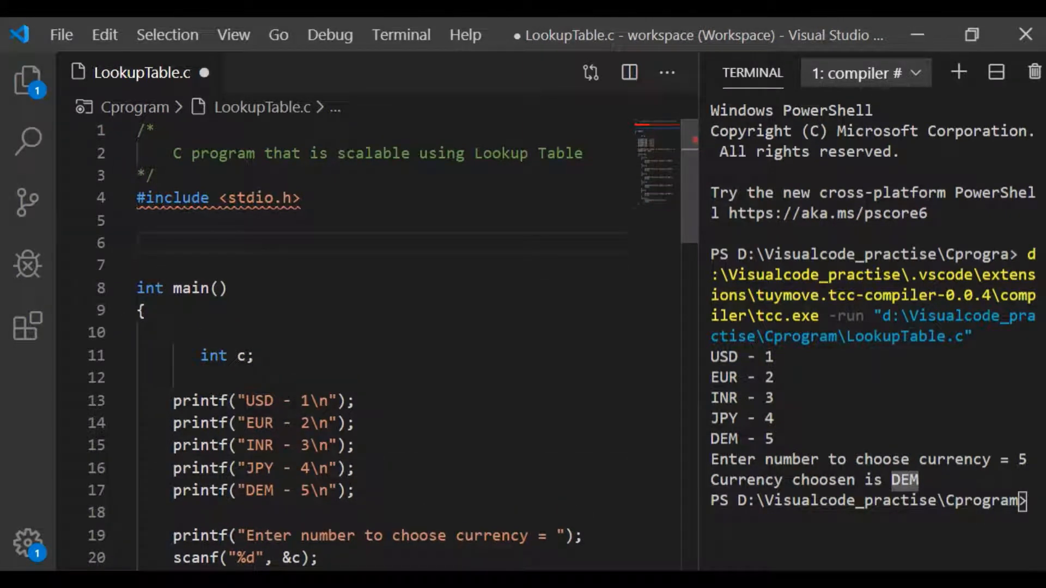
# Declare the const char Curconvert[] lookup table above main
pyautogui.write('const char C')
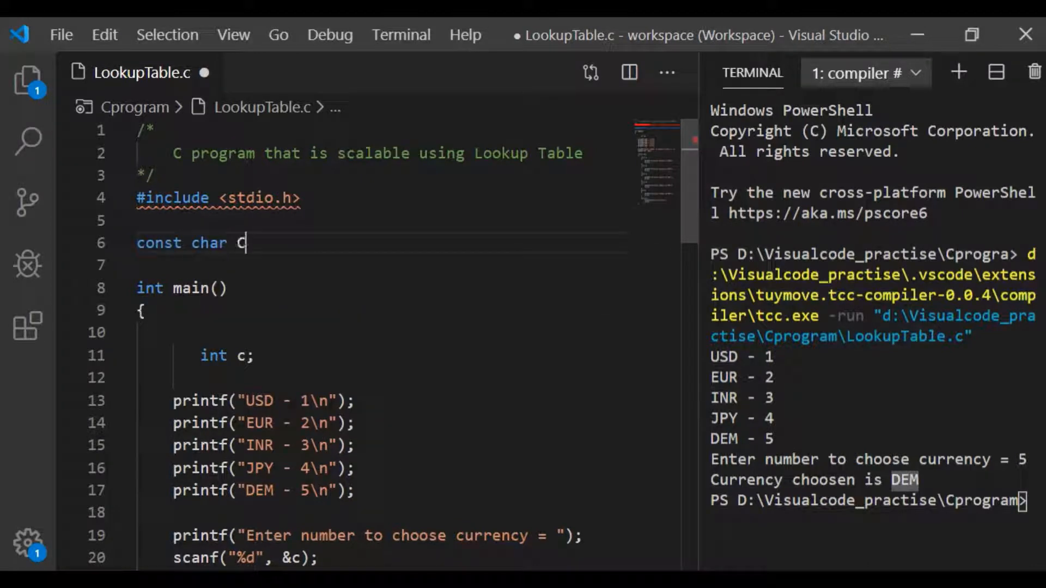
pyautogui.write('urconv')
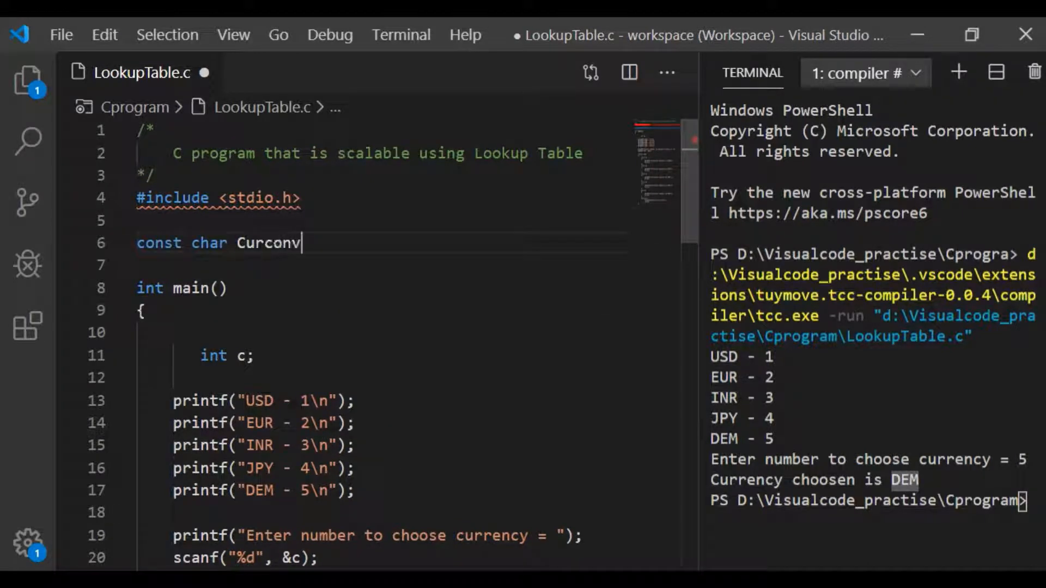
pyautogui.write('ert[][] =')
pyautogui.click(381, 265)
pyautogui.write('{')
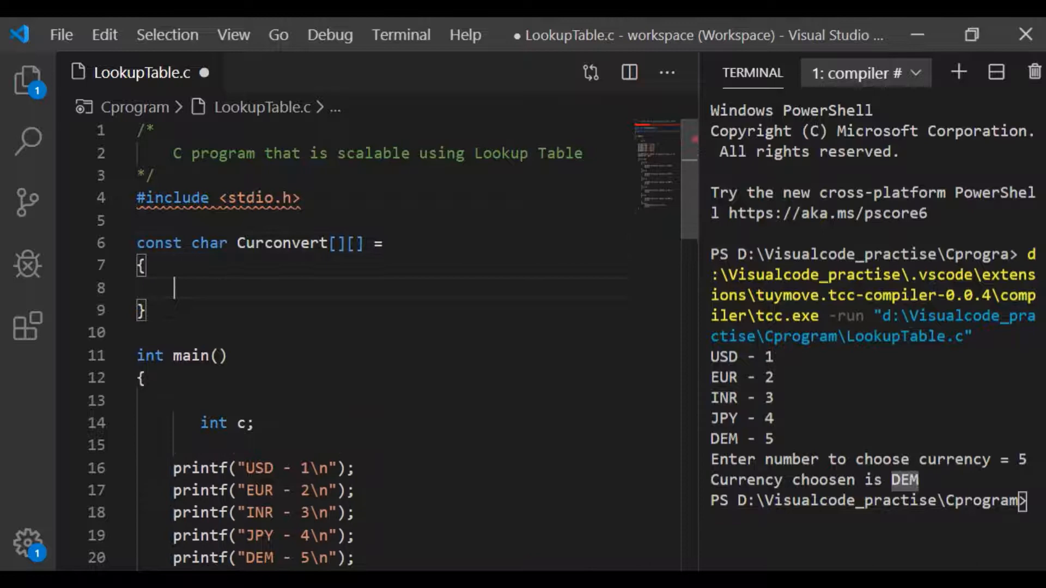
pyautogui.write(';')
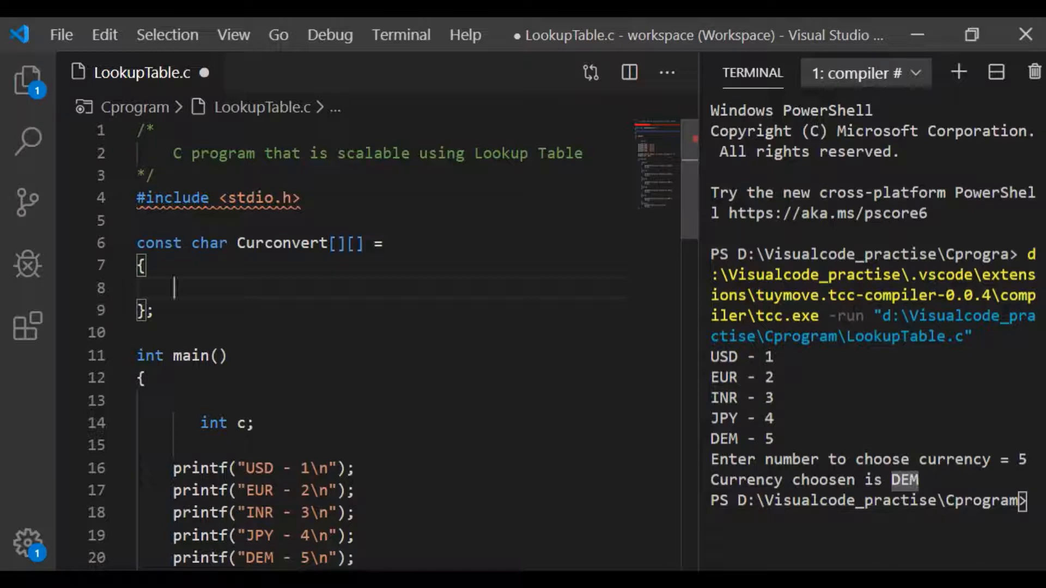
# Fill the table with "NAP","USD","EUR","JPY","DEM" entries
pyautogui.write('"NA"')
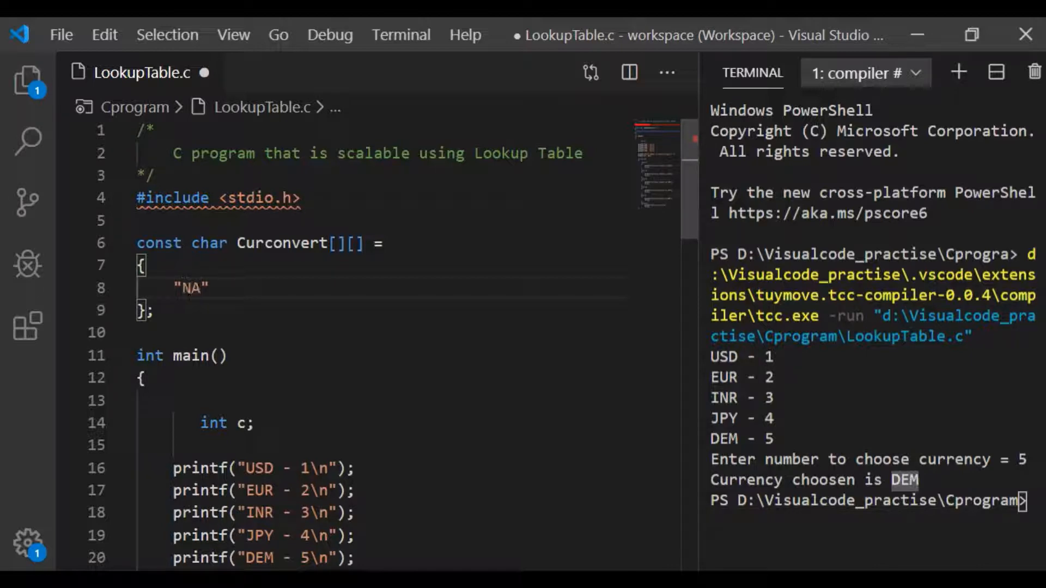
pyautogui.write('P')
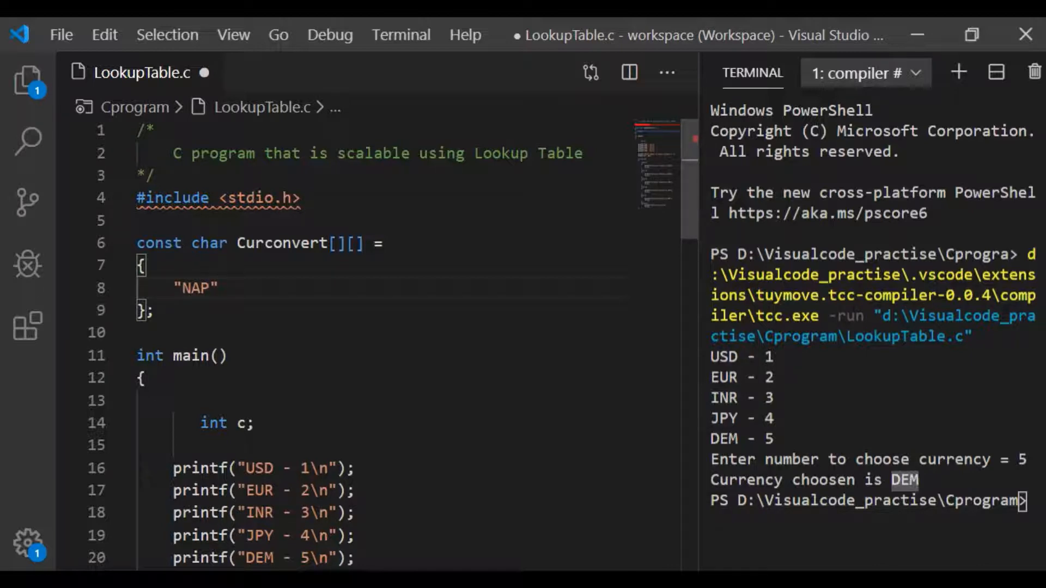
pyautogui.write(',"U')
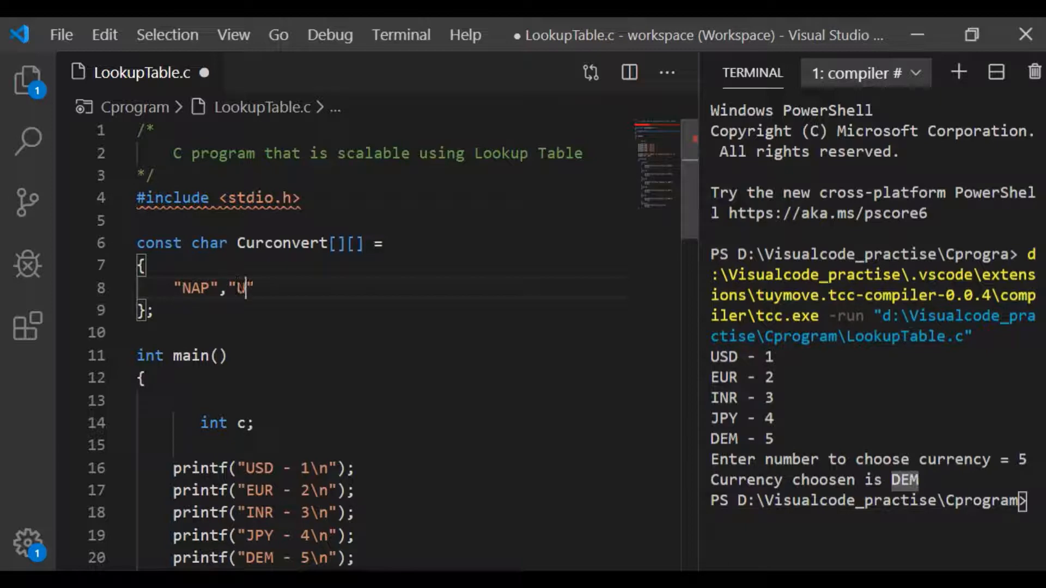
pyautogui.write('SD')
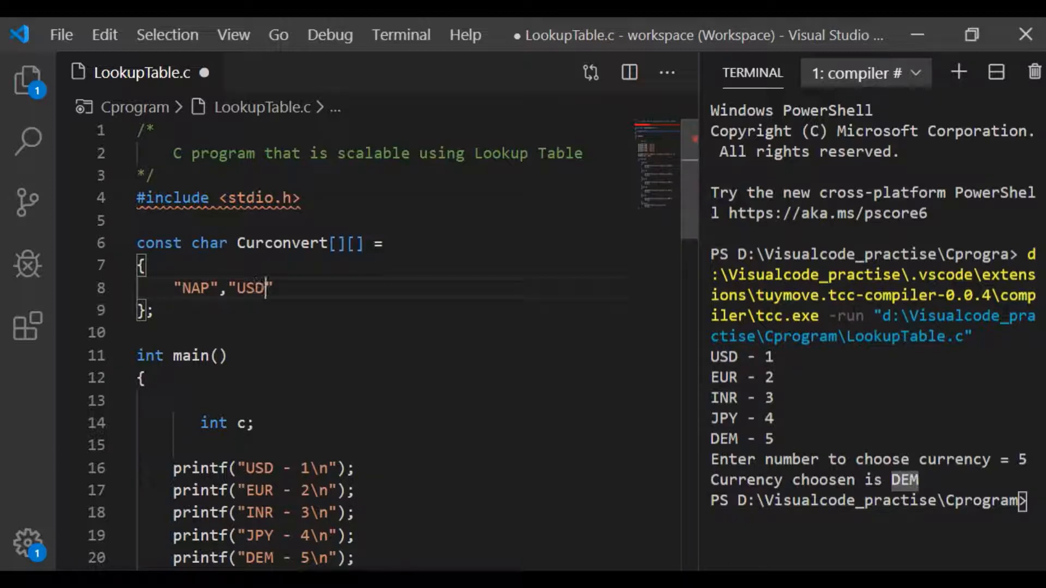
pyautogui.write(',""')
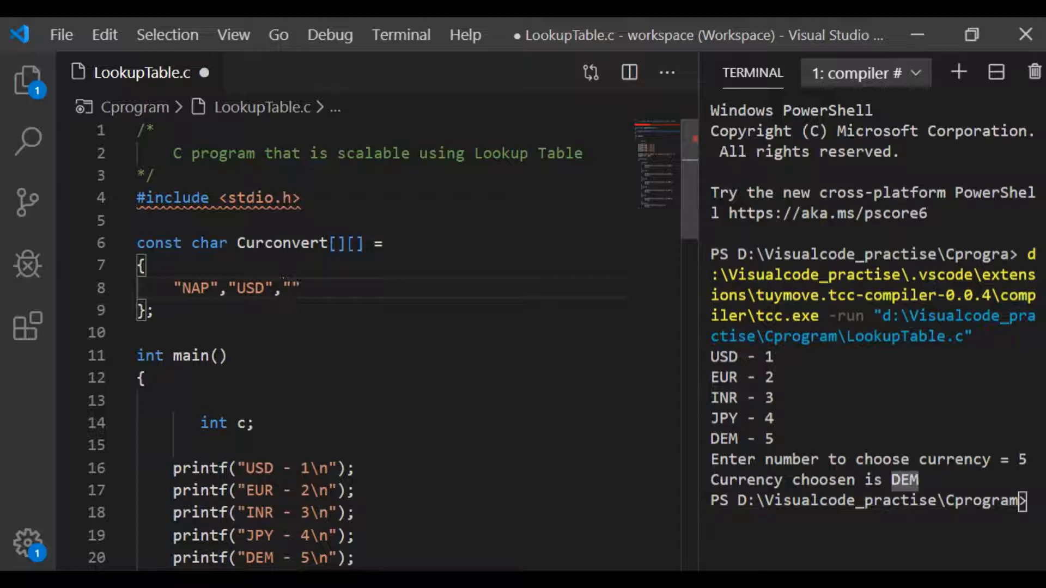
pyautogui.write('EUR')
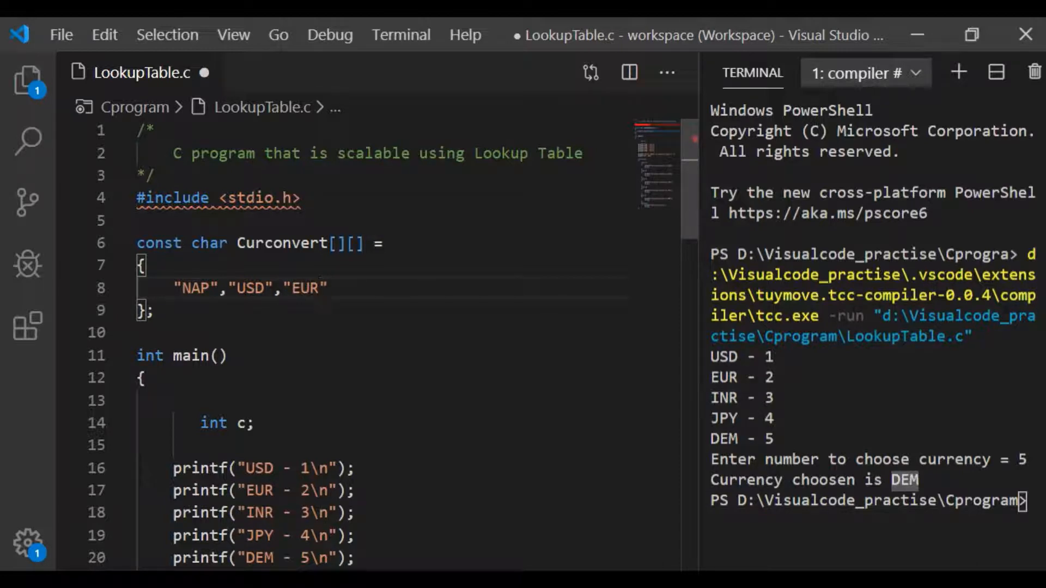
pyautogui.write(',"J"')
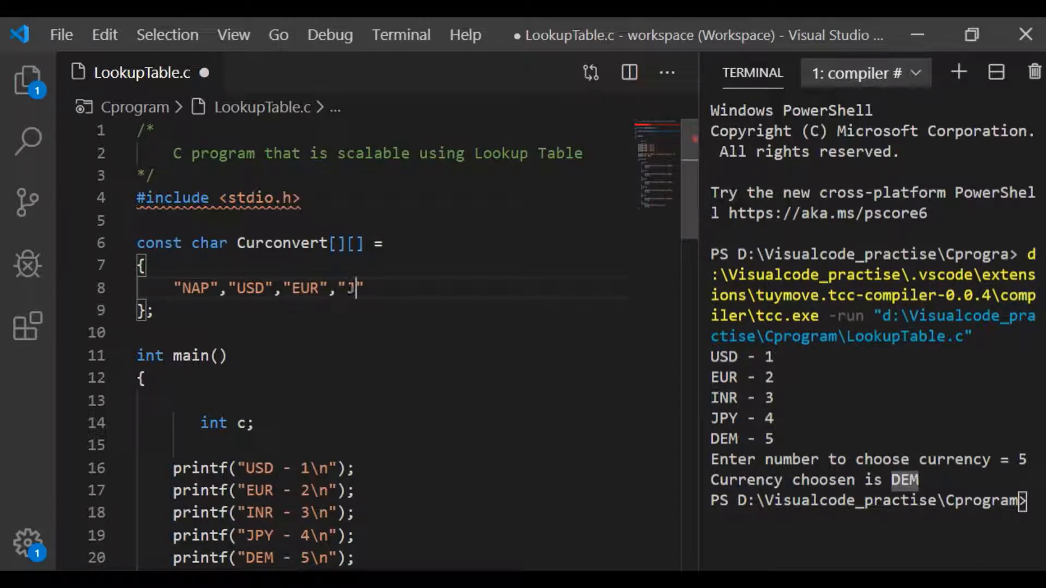
pyautogui.write('PY')
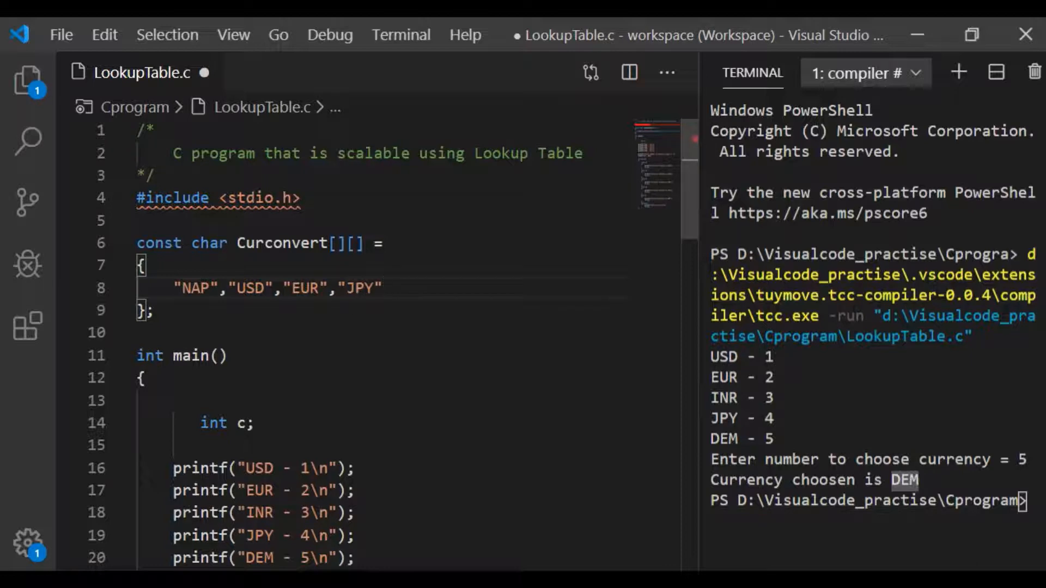
pyautogui.write('DEM"')
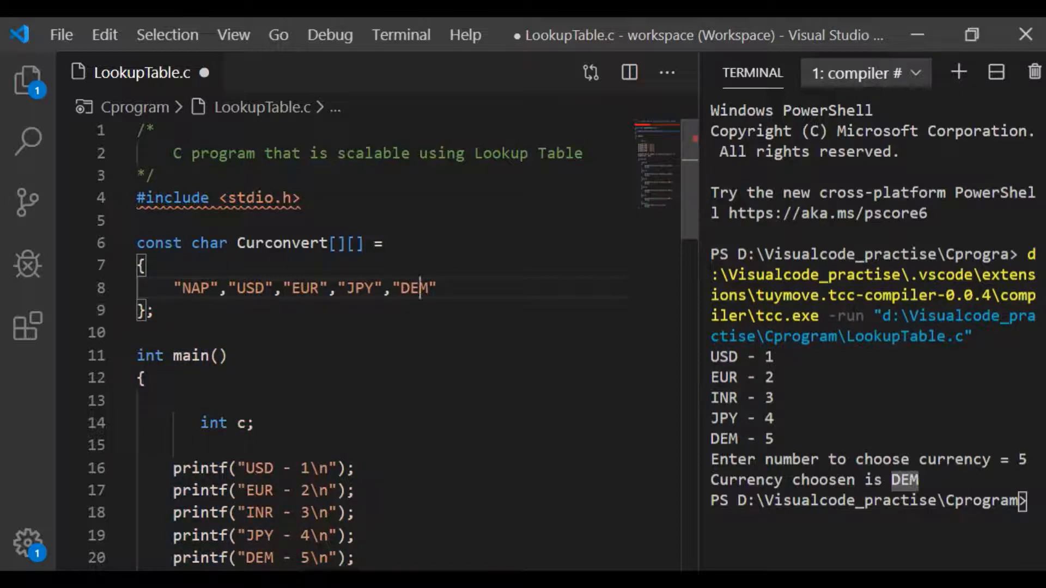
pyautogui.write(',')
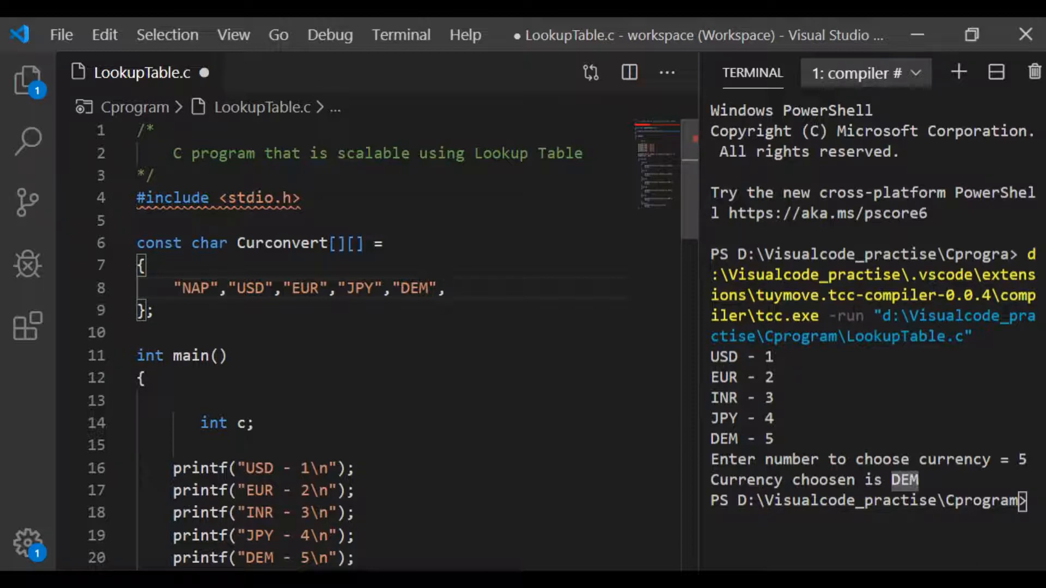
# Insert the missing "INR" entry before "JPY" so the table lists six currencies
pyautogui.click(337, 288)
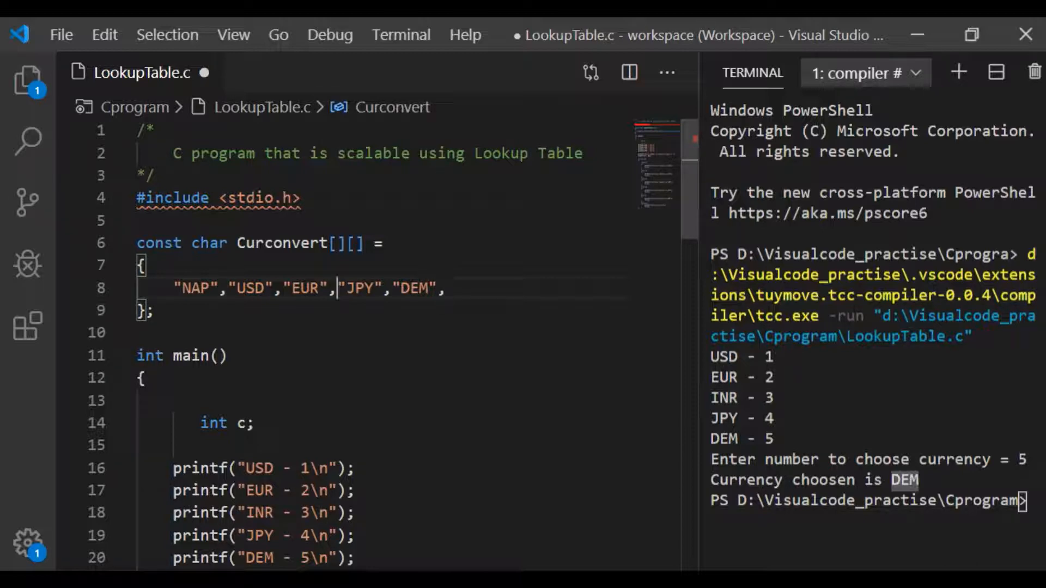
pyautogui.write('INR"')
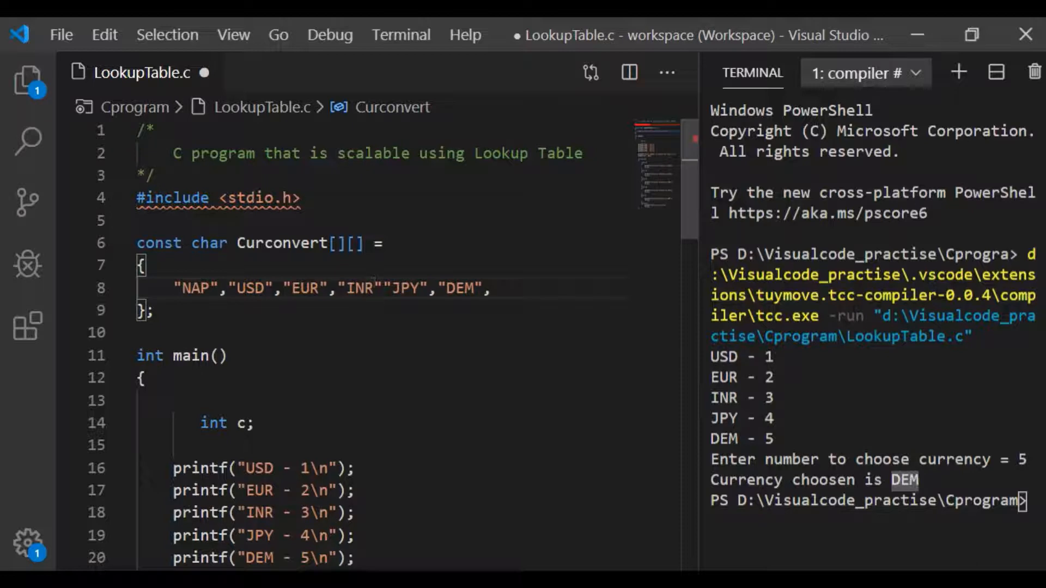
pyautogui.write(',')
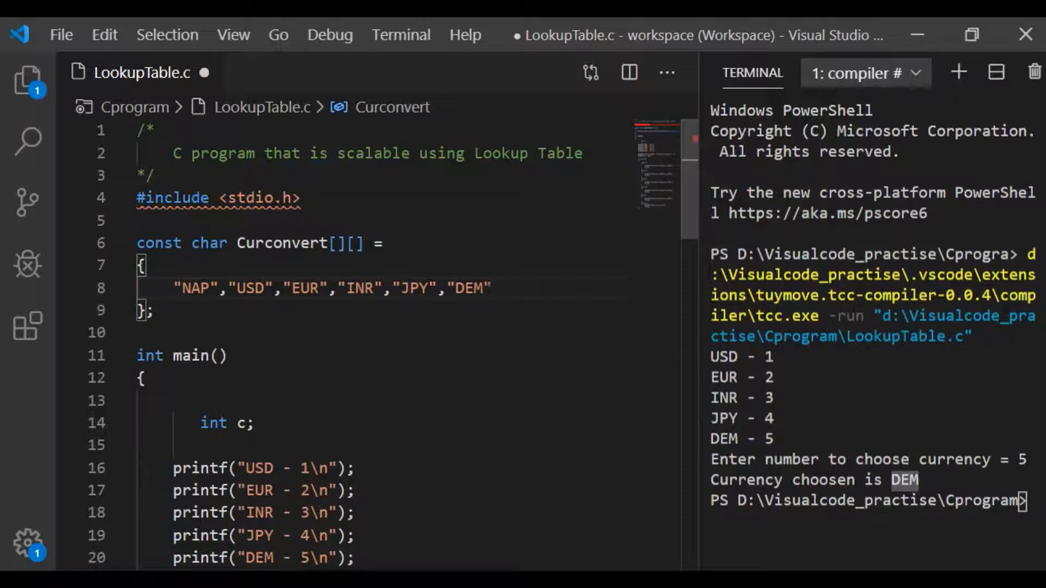
pyautogui.scroll(-3)
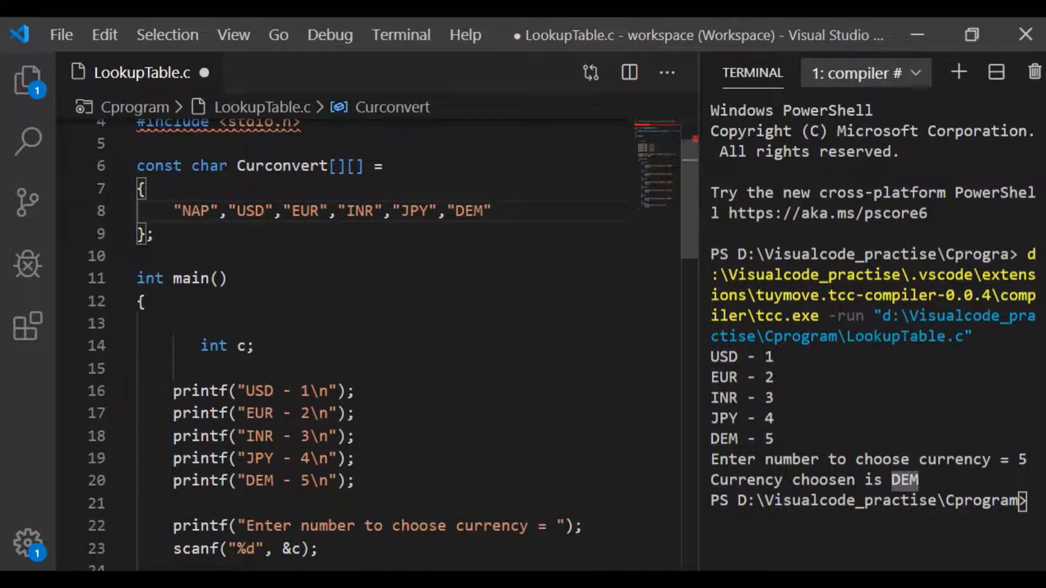
# Wrap the five menu printf lines (USD through DEM) in a /* */ block comment
pyautogui.write('/*')
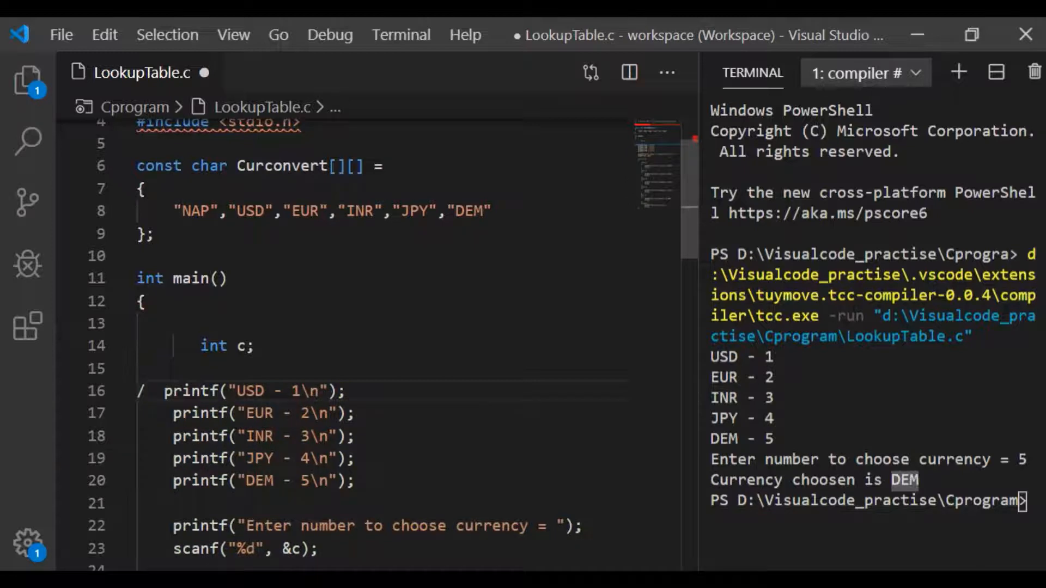
pyautogui.write('*')
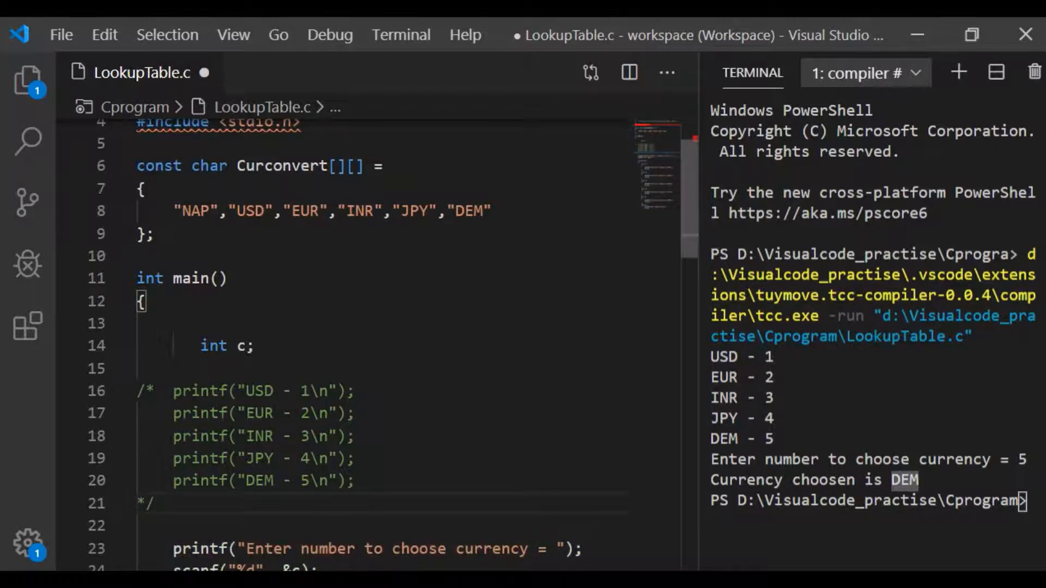
pyautogui.scroll(-3)
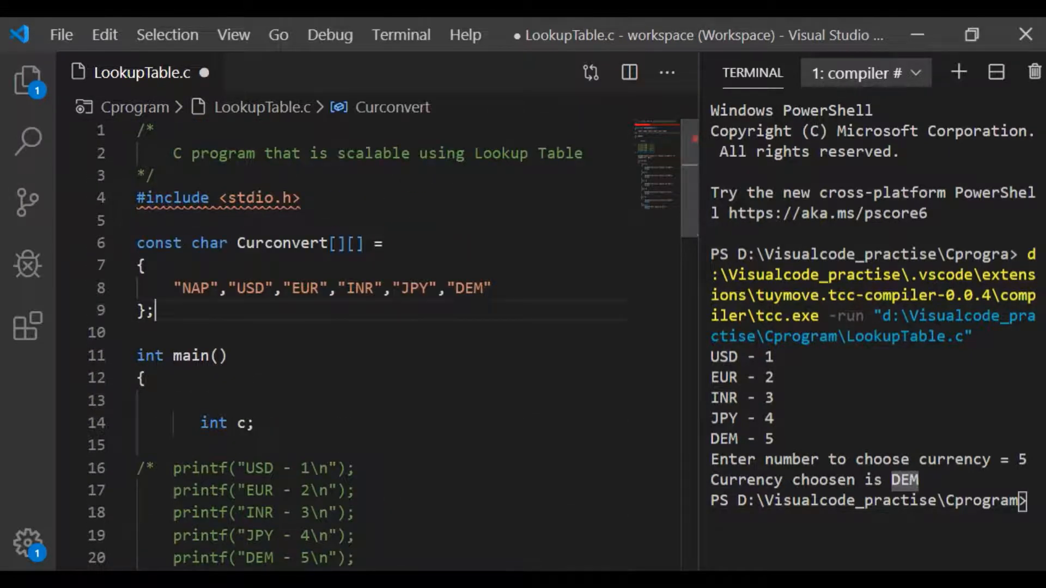
# Define Lookup_Max as sizeof(Curconvert)/sizeof(Curconvert[0]) above main
pyautogui.write('#')
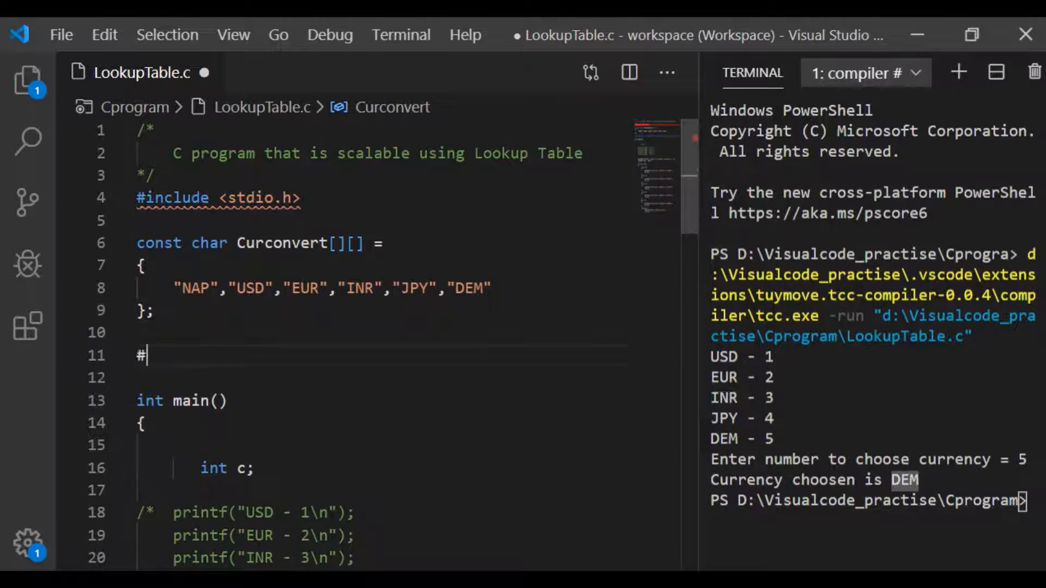
pyautogui.write('define')
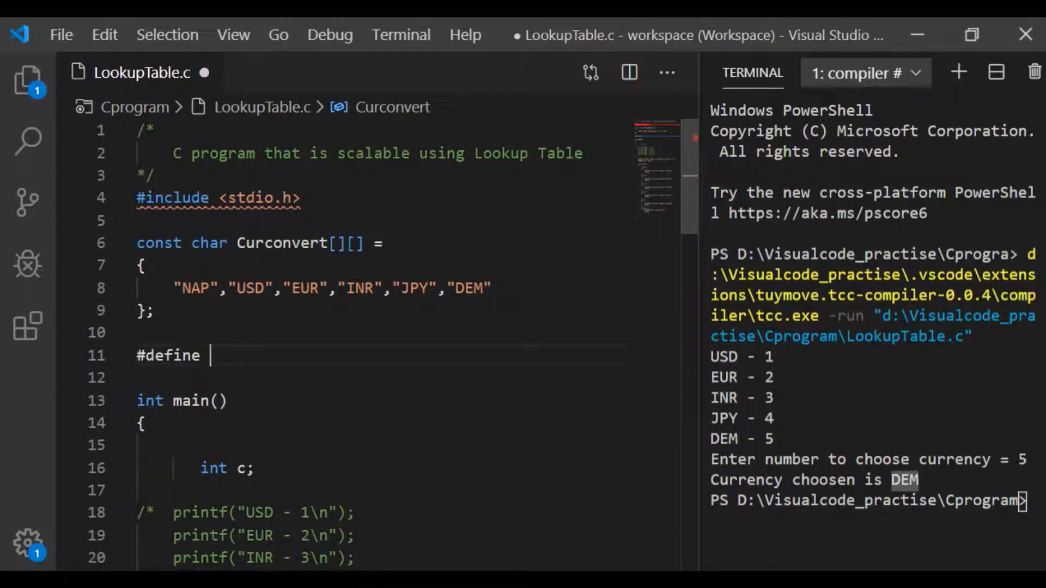
pyautogui.write('Lookup')
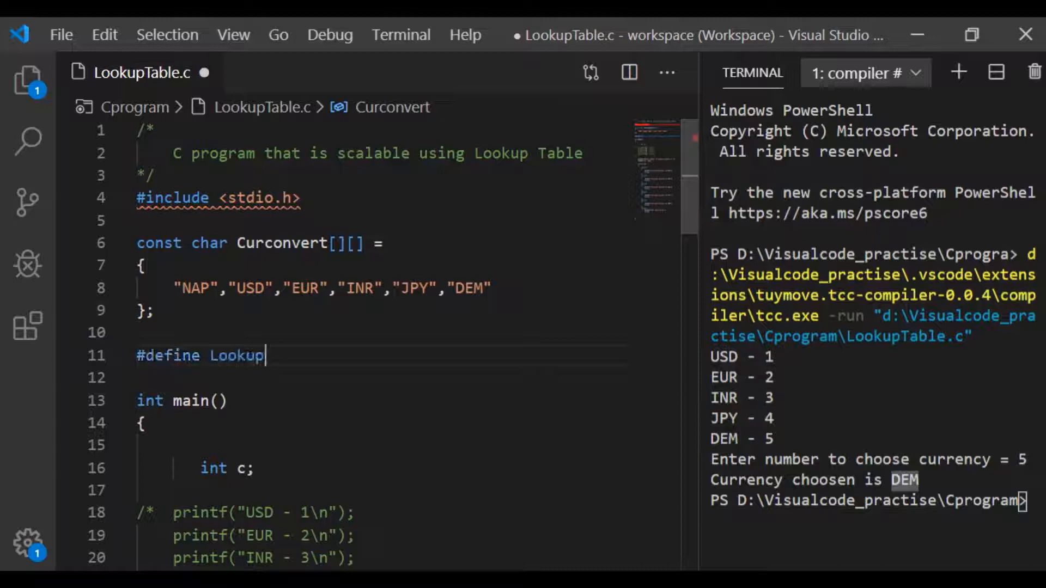
pyautogui.write('_')
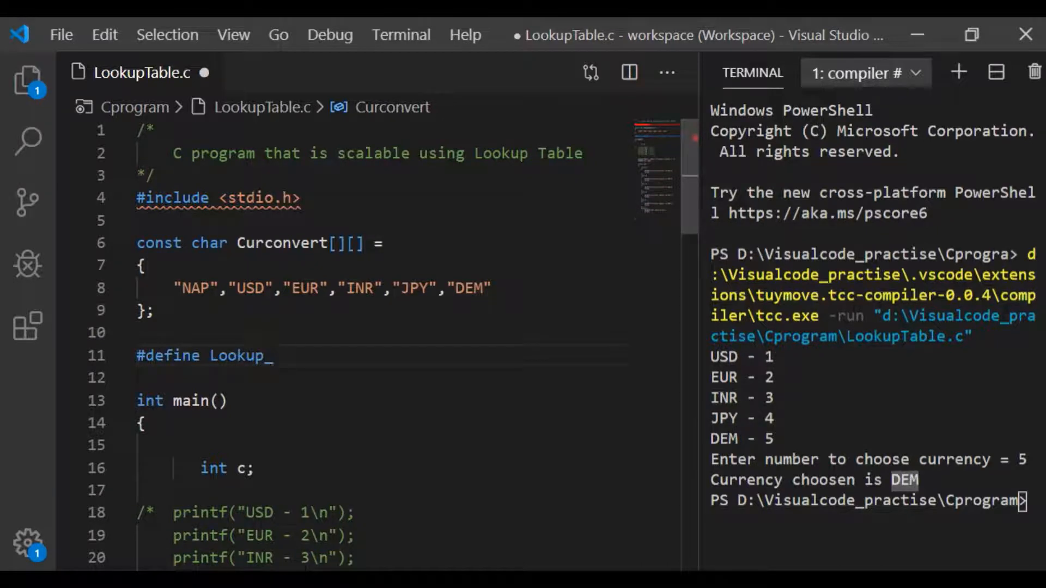
pyautogui.write('Max')
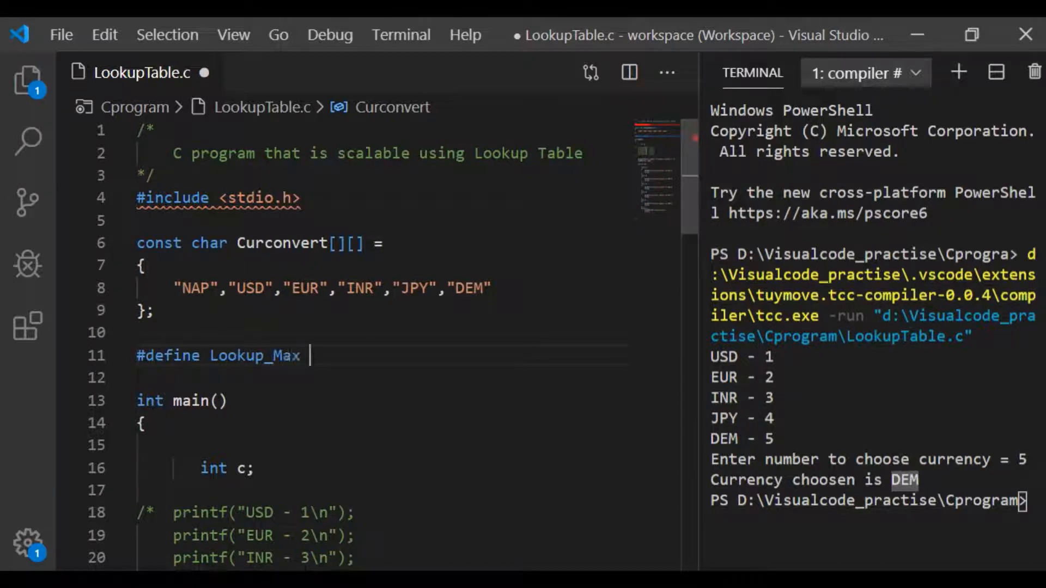
pyautogui.write('(sizeo')
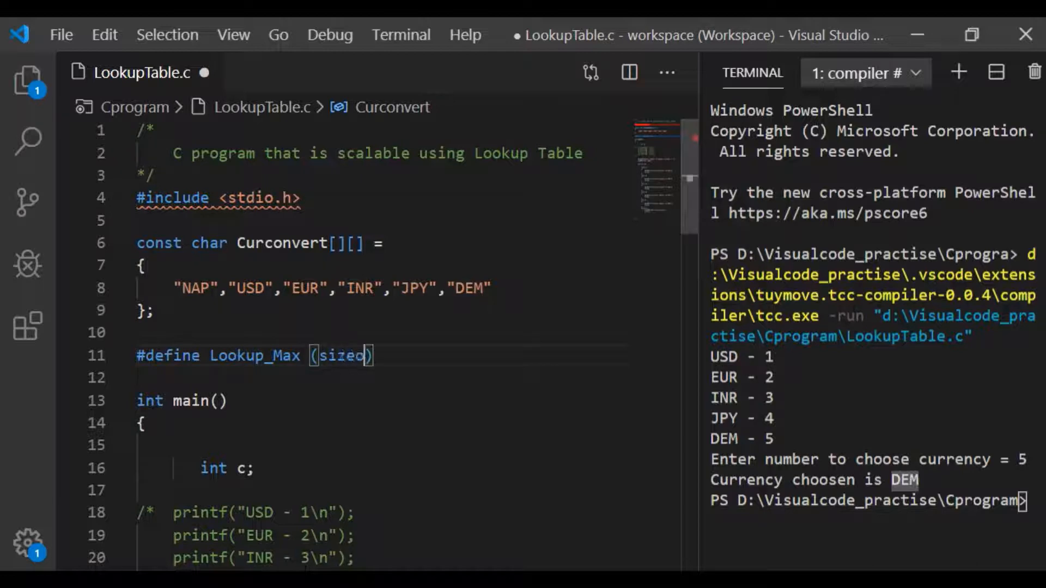
pyautogui.write('(')
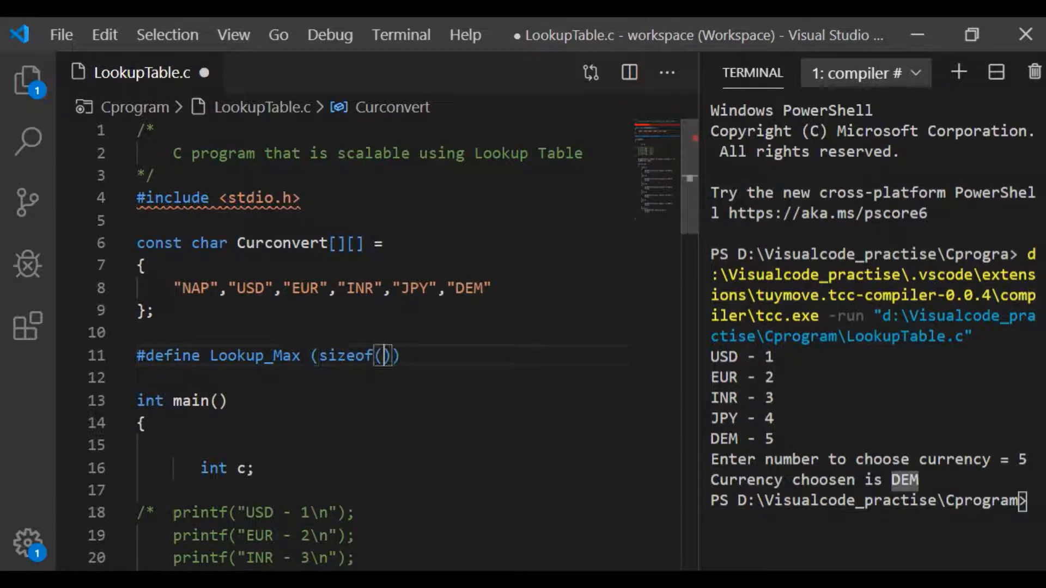
pyautogui.doubleClick(280, 244)
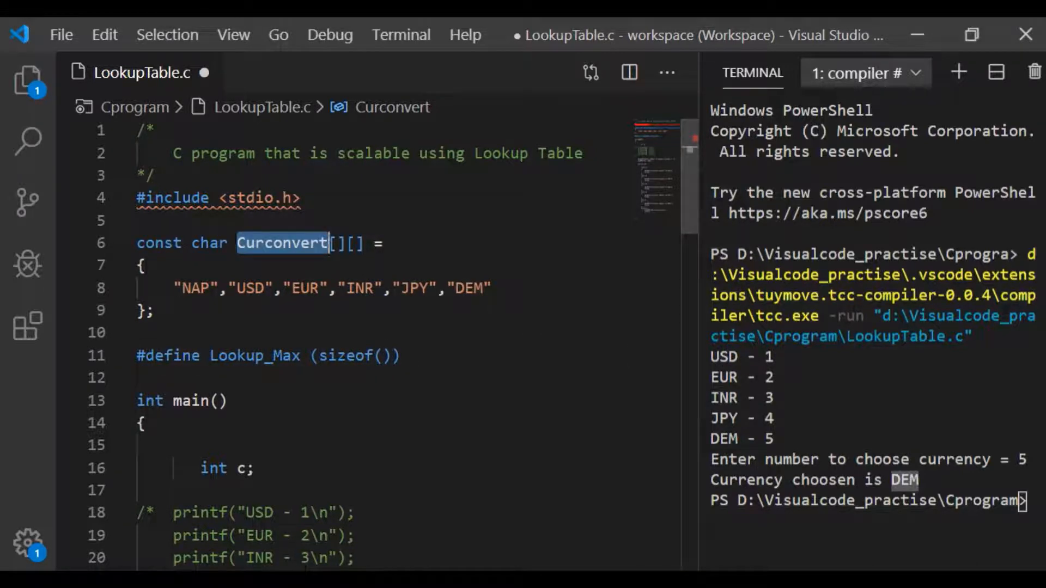
pyautogui.write('Curconvert')
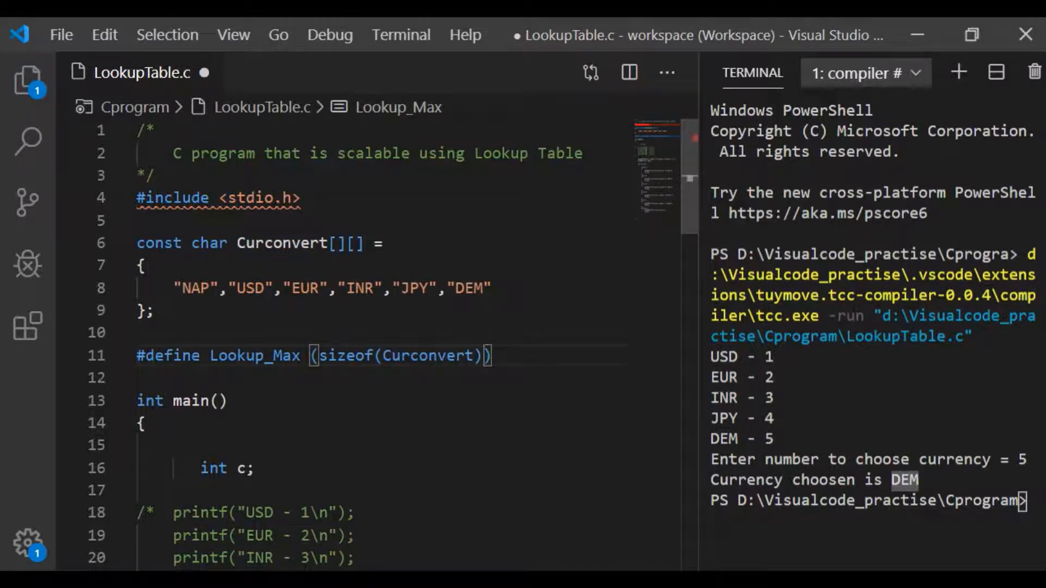
pyautogui.write('/sizeof(Curconvert[0')
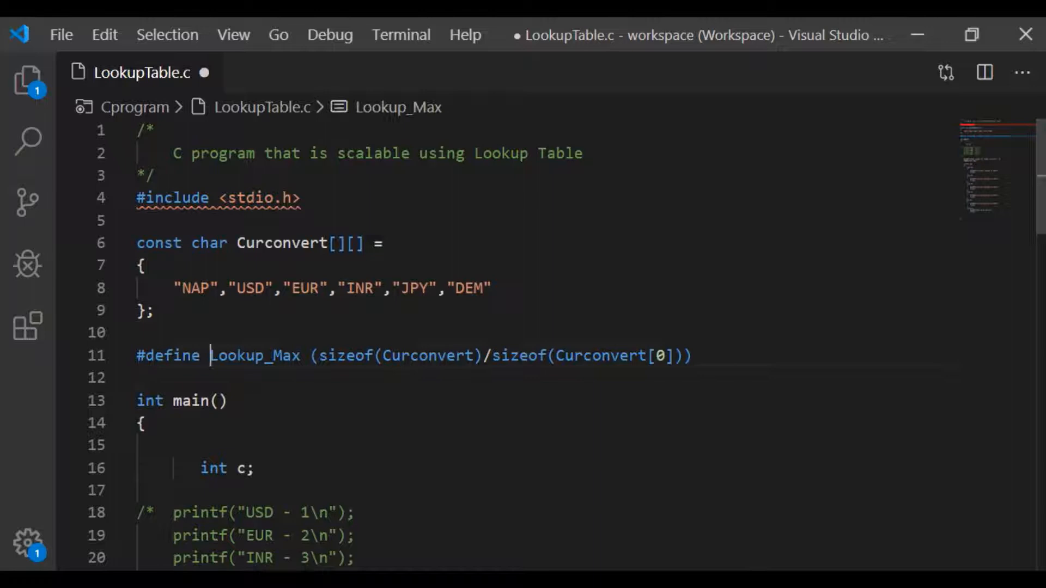
pyautogui.doubleClick(255, 355)
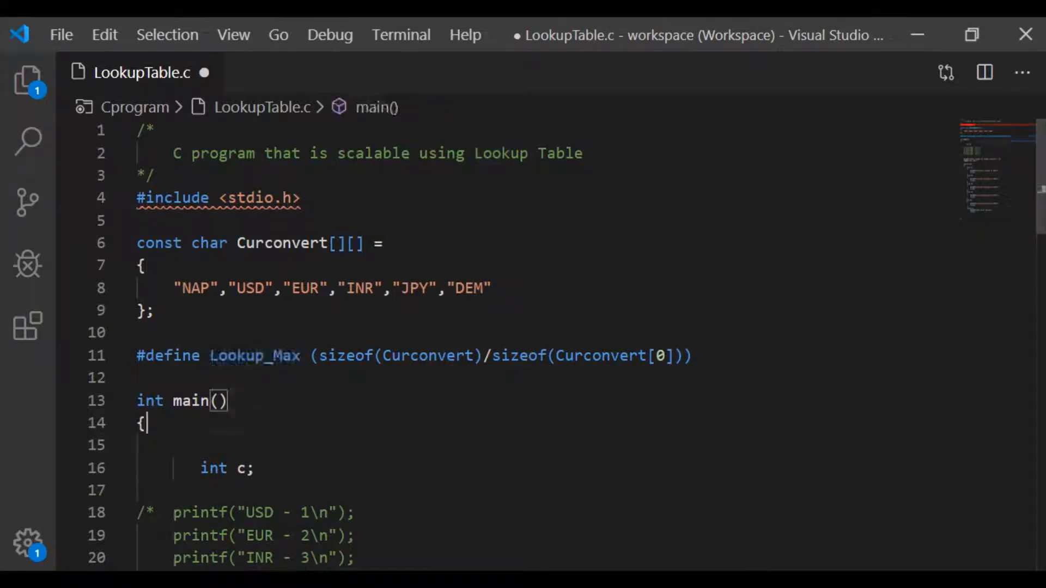
# Write for (int i = 1; i < Lookup_Max; i++) { below the commented menu
pyautogui.scroll(-3)
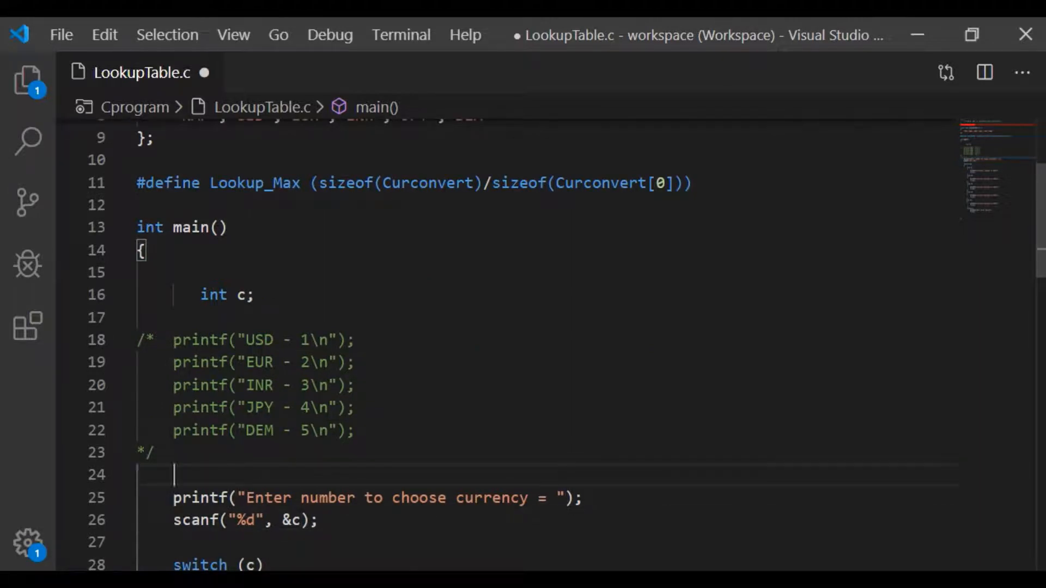
pyautogui.write('for (int i')
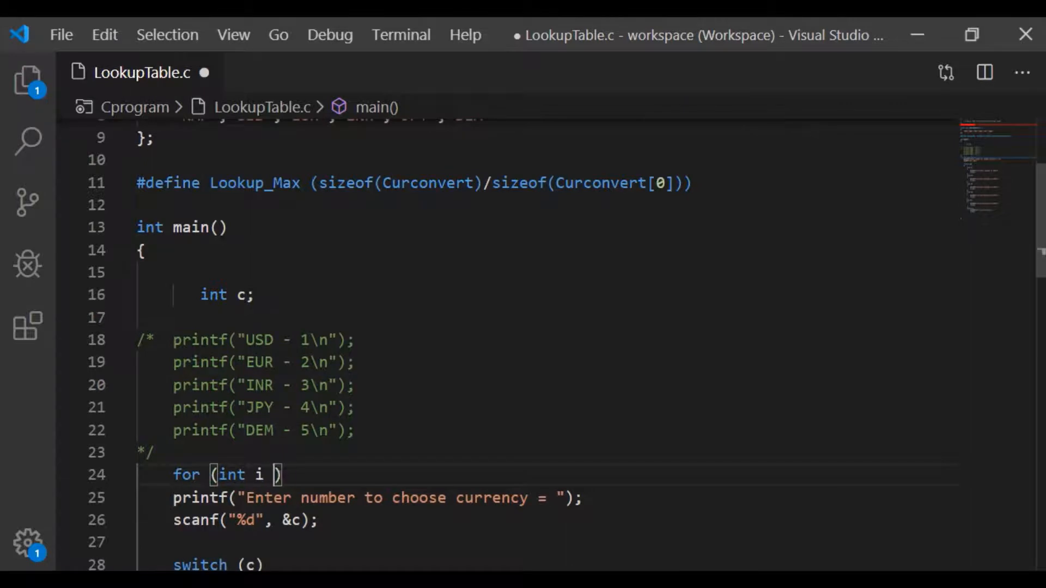
pyautogui.write('= 1;')
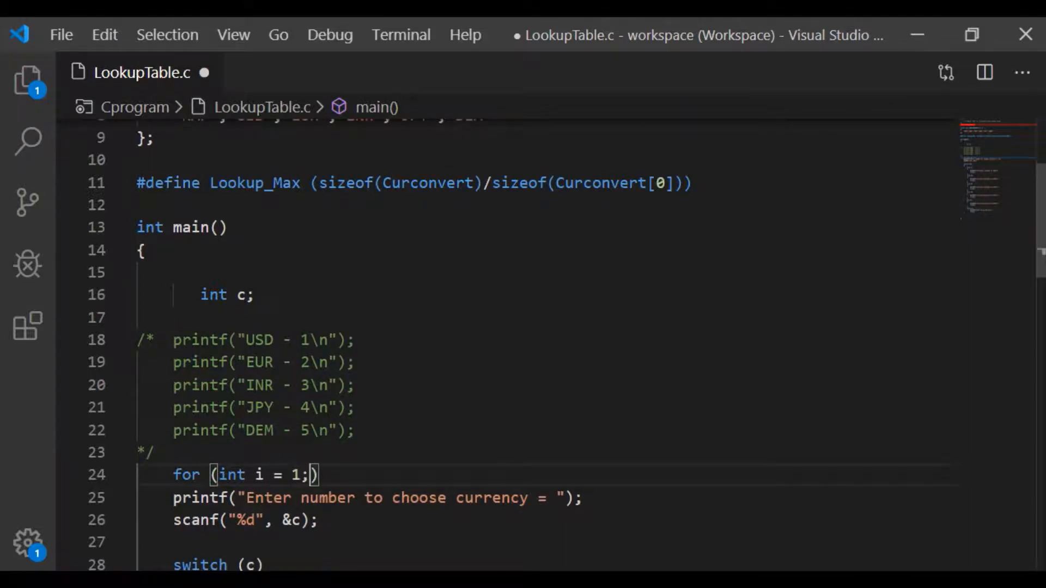
pyautogui.write('i <')
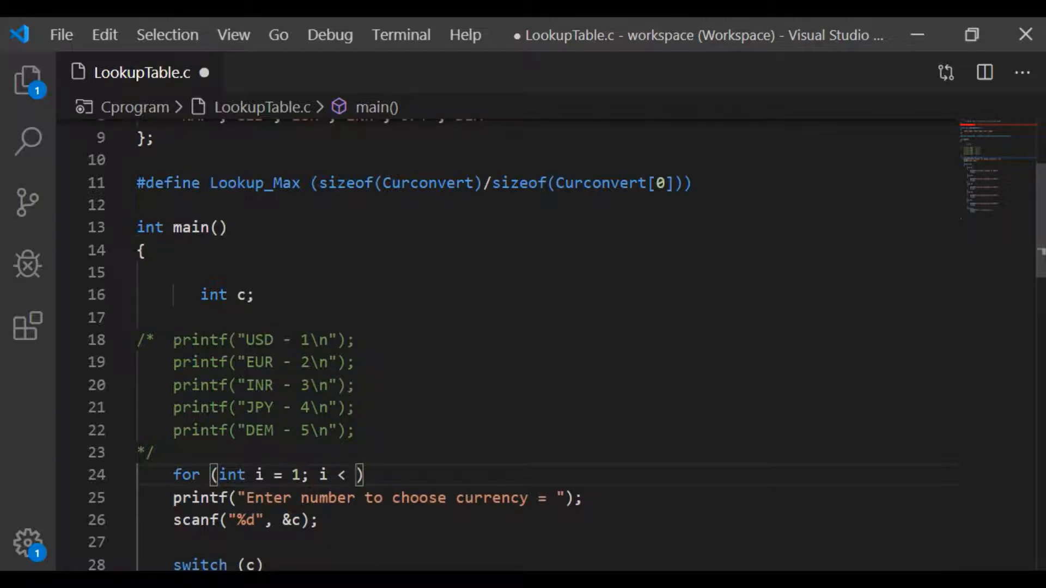
pyautogui.doubleClick(255, 183)
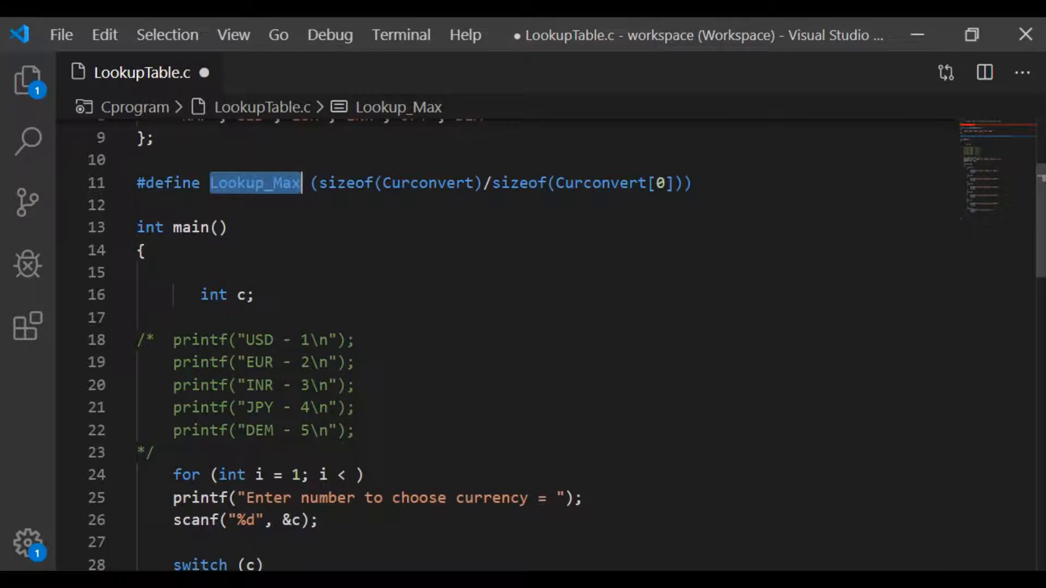
pyautogui.write('Lookup_Max')
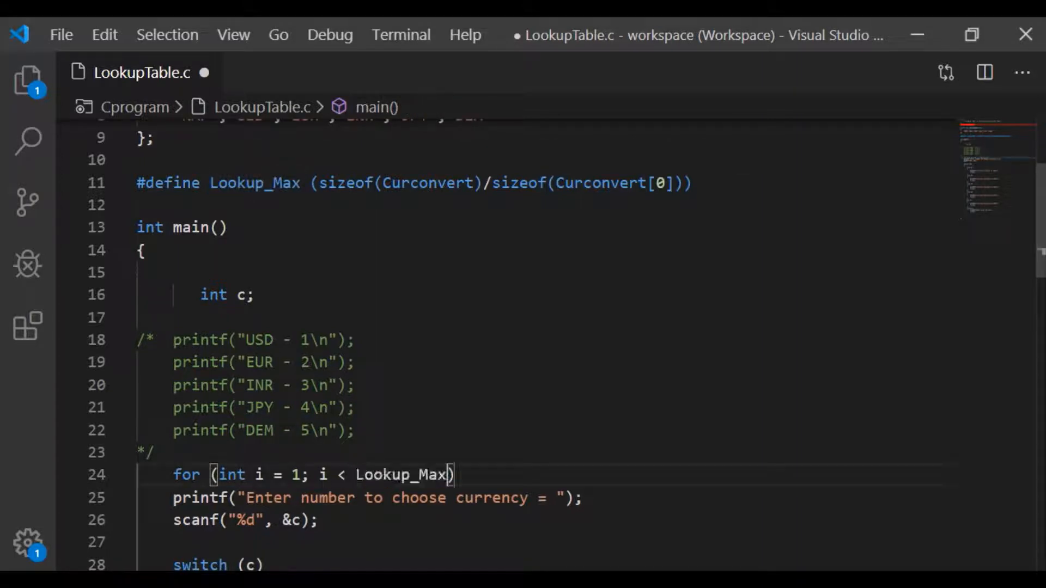
pyautogui.write('; i++')
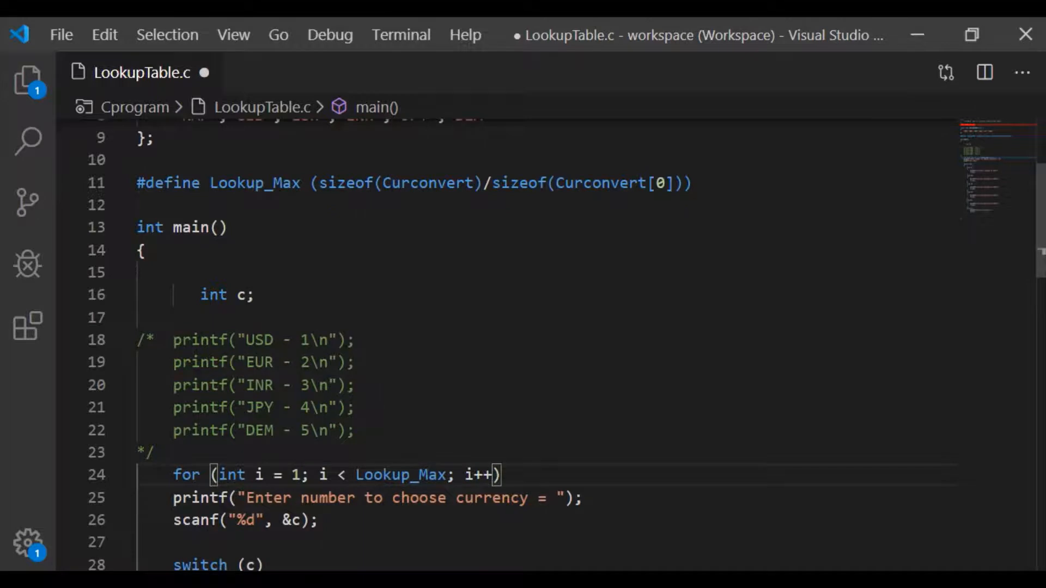
pyautogui.write('{')
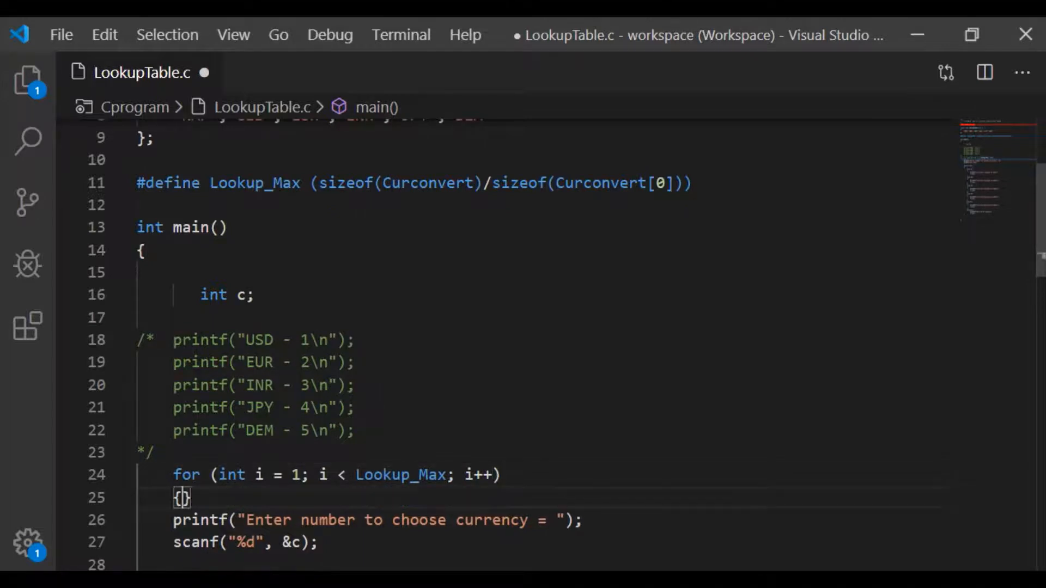
# Make the loop body printf("%s - %d\n", CurConvert[i], i);
pyautogui.press('Enter')
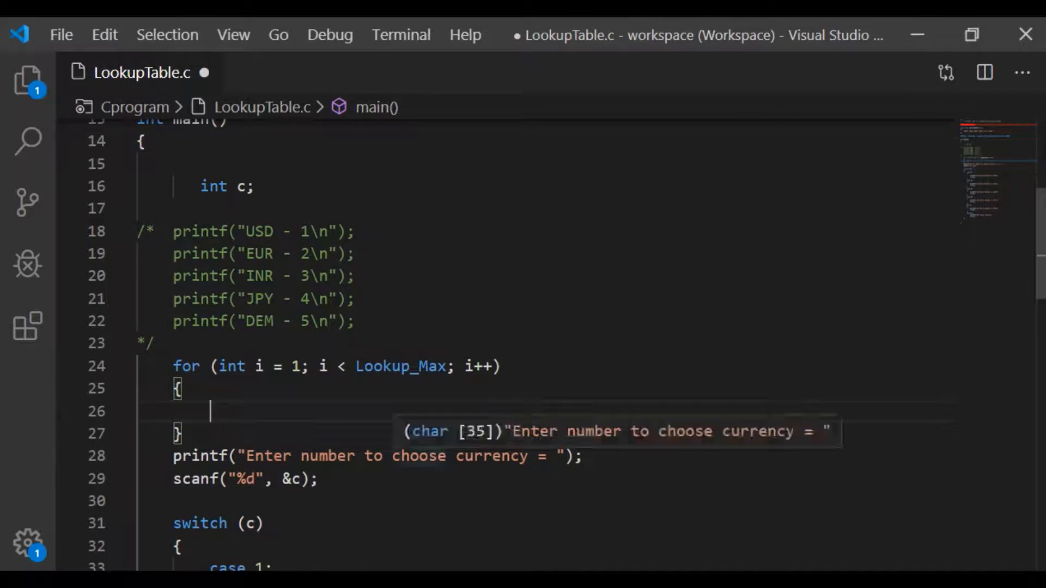
pyautogui.write('printf')
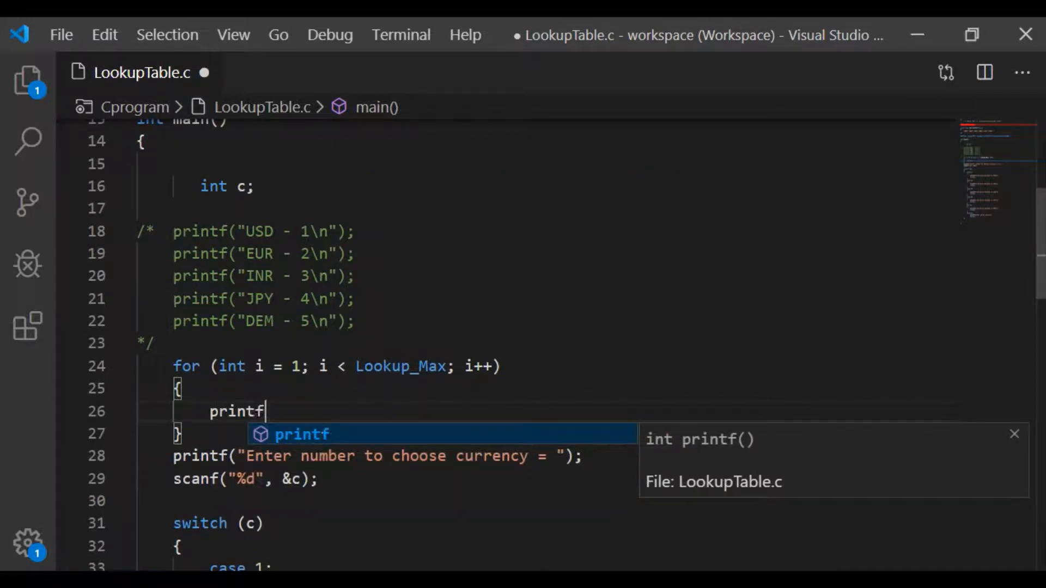
pyautogui.press('Tab')
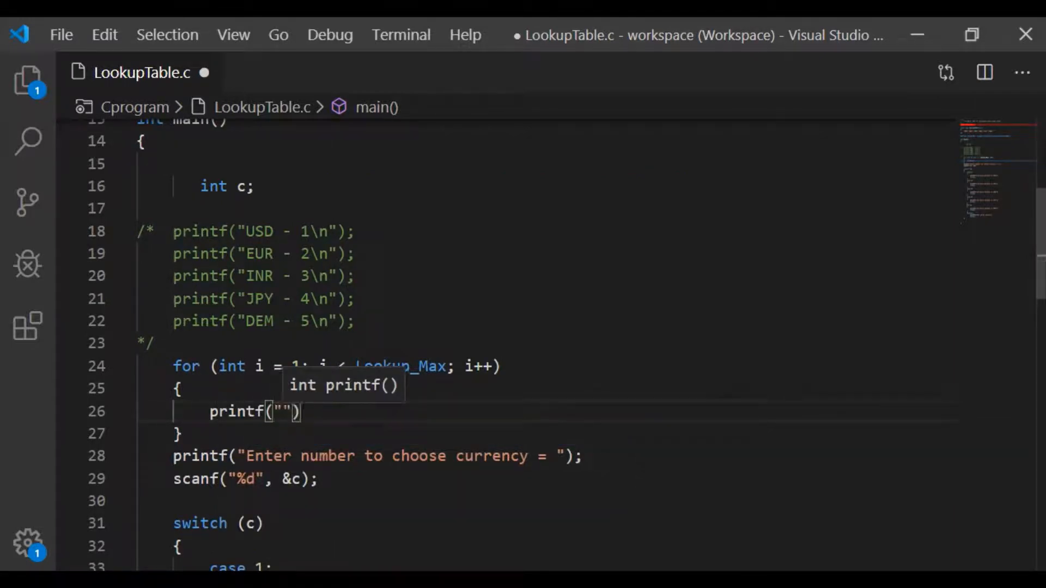
pyautogui.write('%')
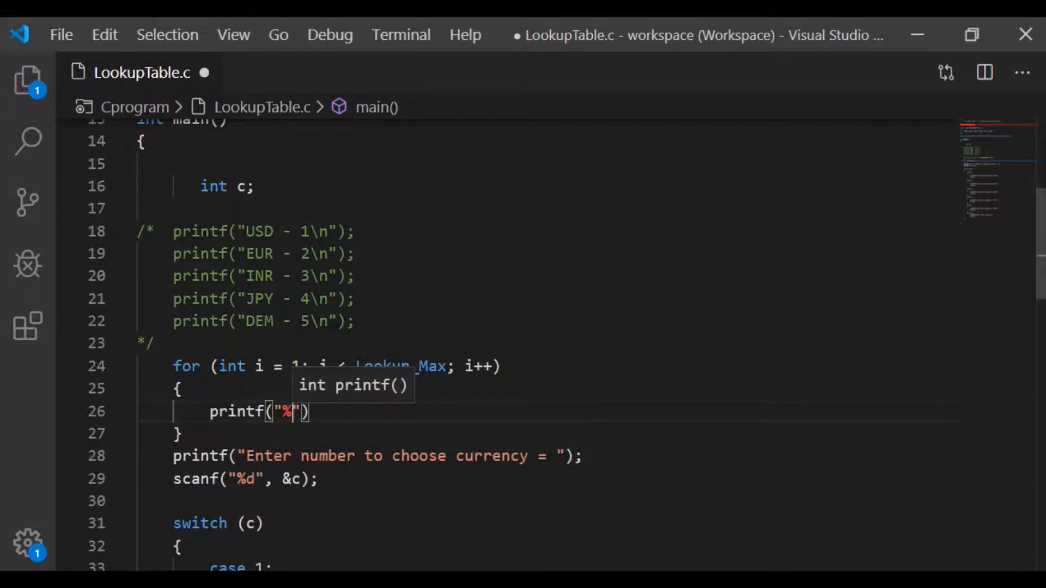
pyautogui.write('s -')
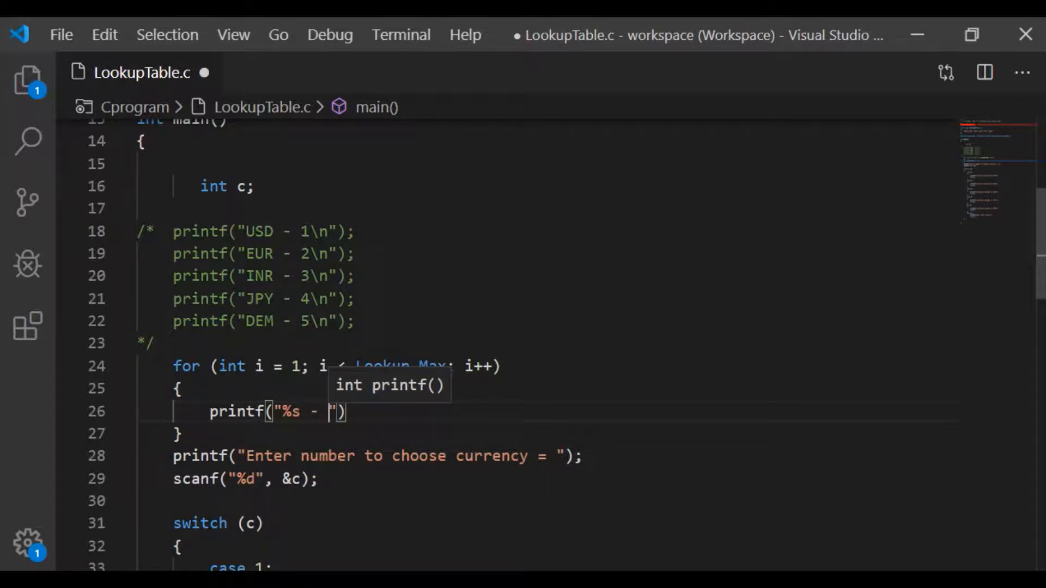
pyautogui.write('%d')
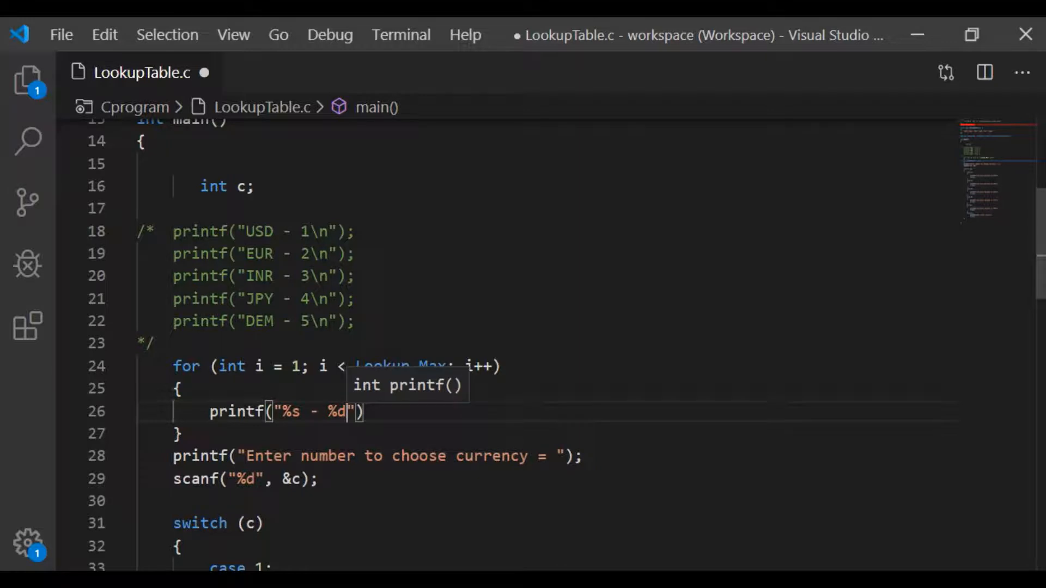
pyautogui.write('\\n')
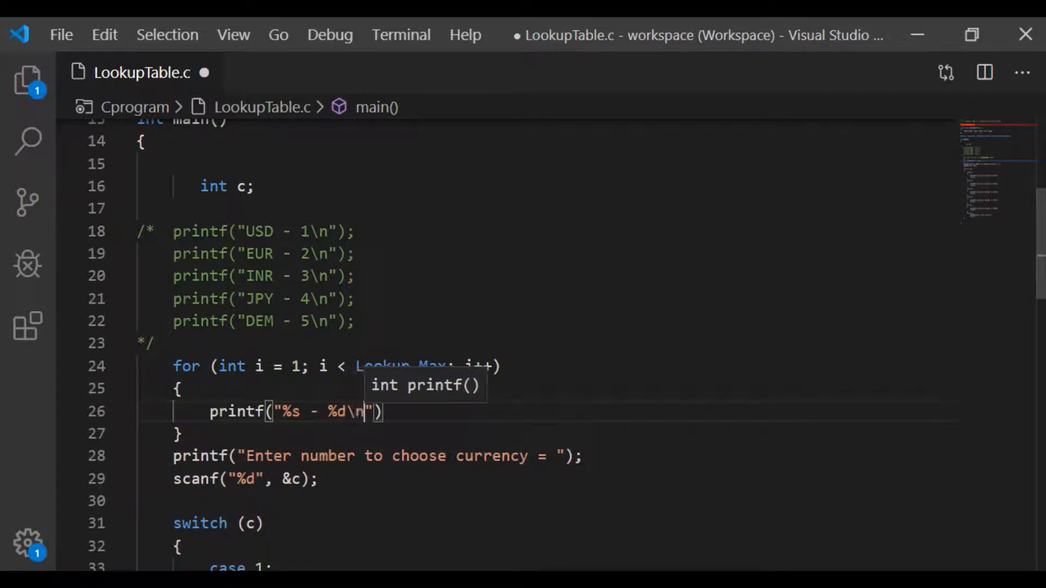
pyautogui.write(',')
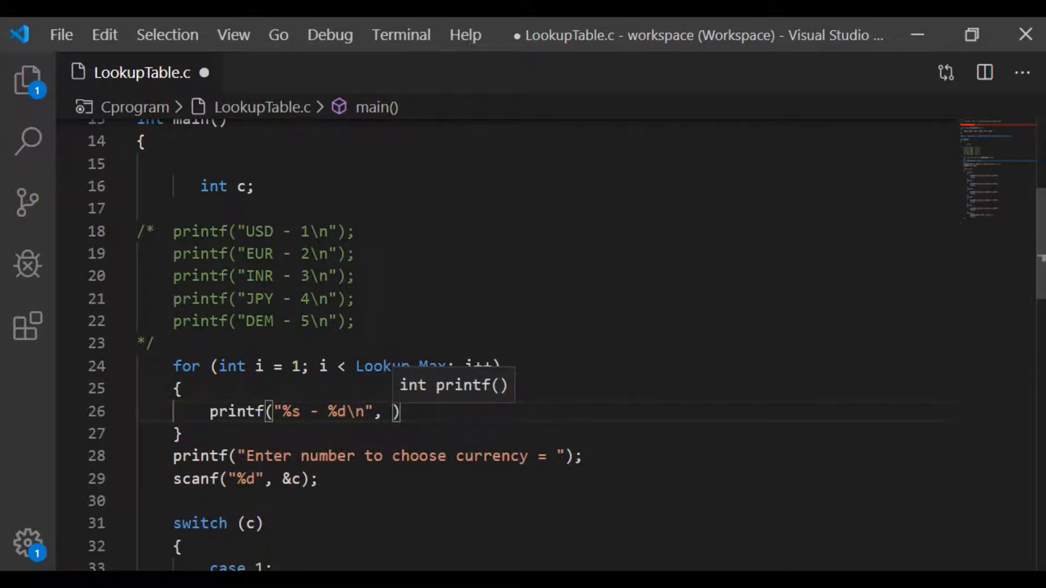
pyautogui.write('CurConv')
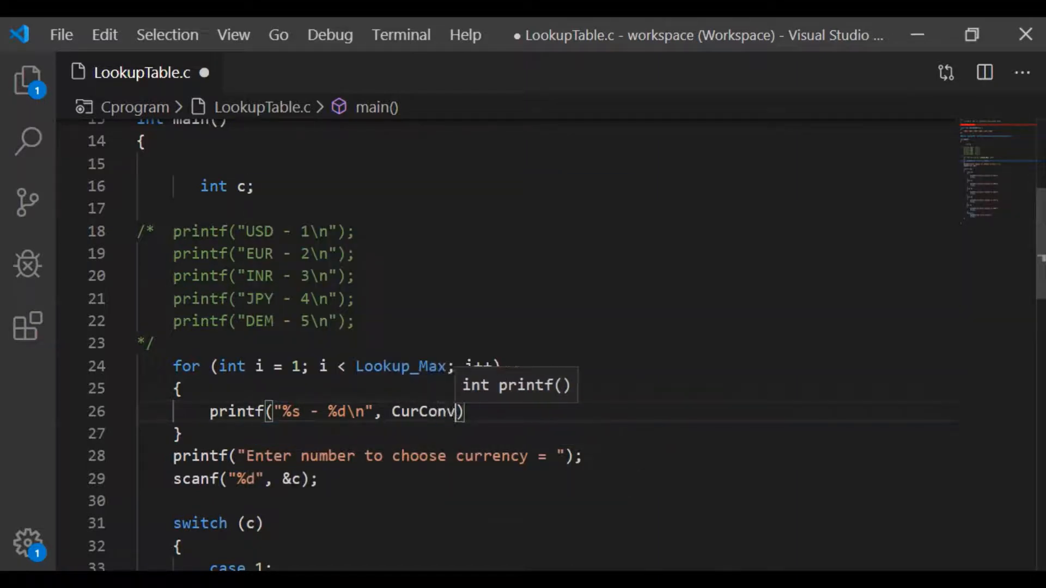
pyautogui.write('ert')
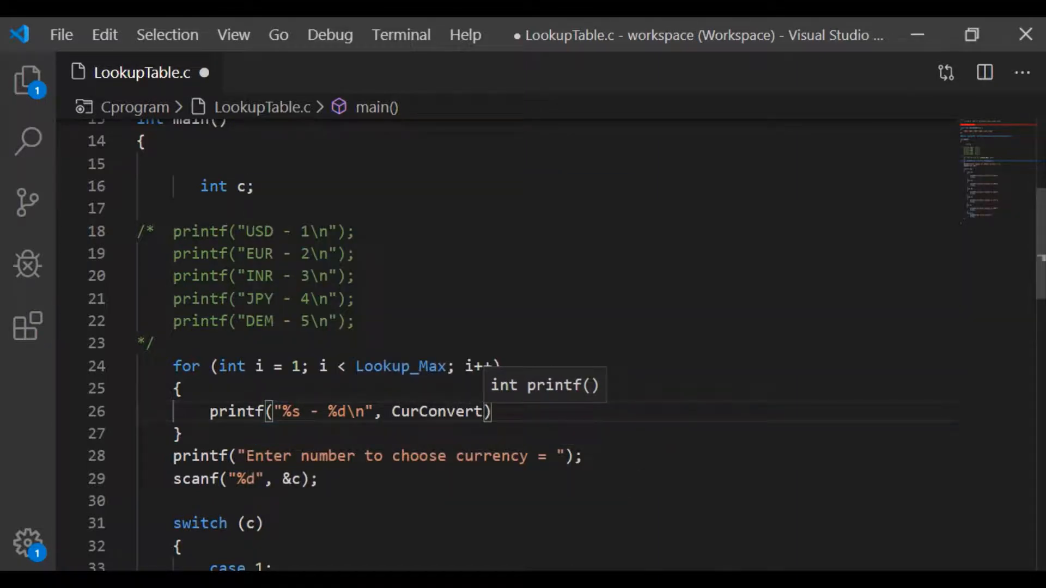
pyautogui.write('[i]')
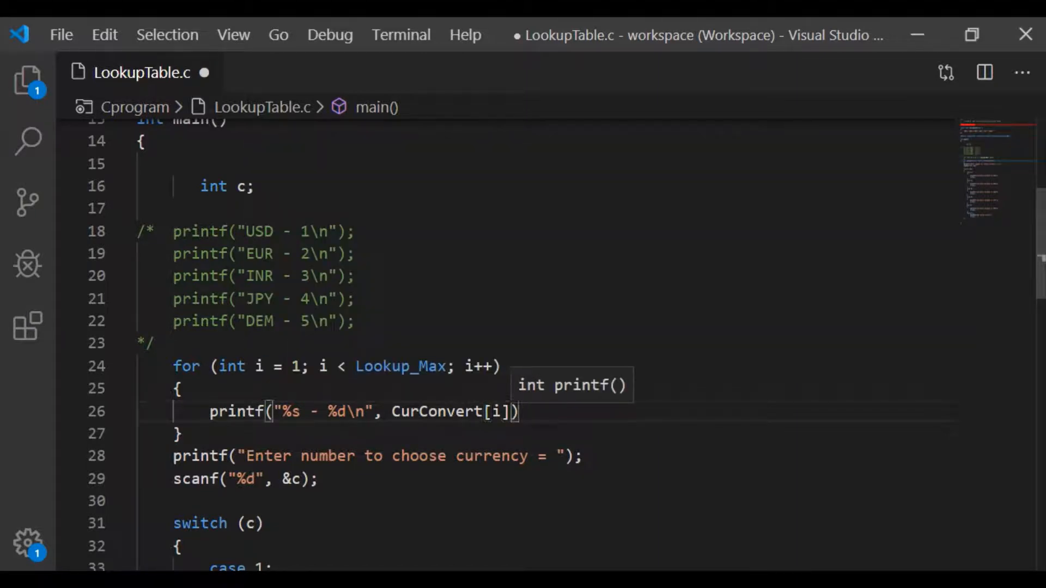
pyautogui.write(', i')
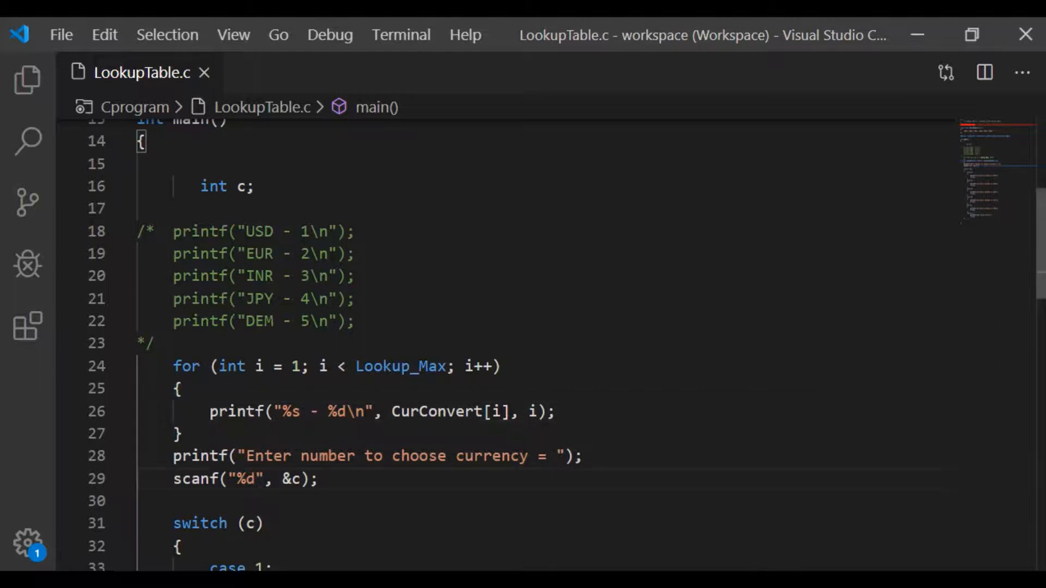
pyautogui.scroll(-3)
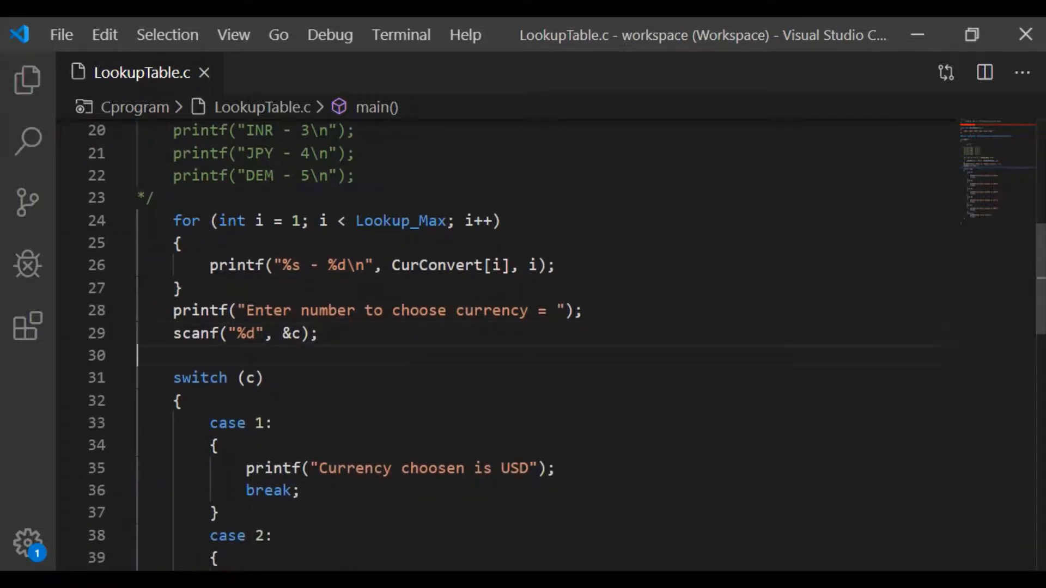
# Enclose the whole switch (c) block in a /* */ comment
pyautogui.write('/*')
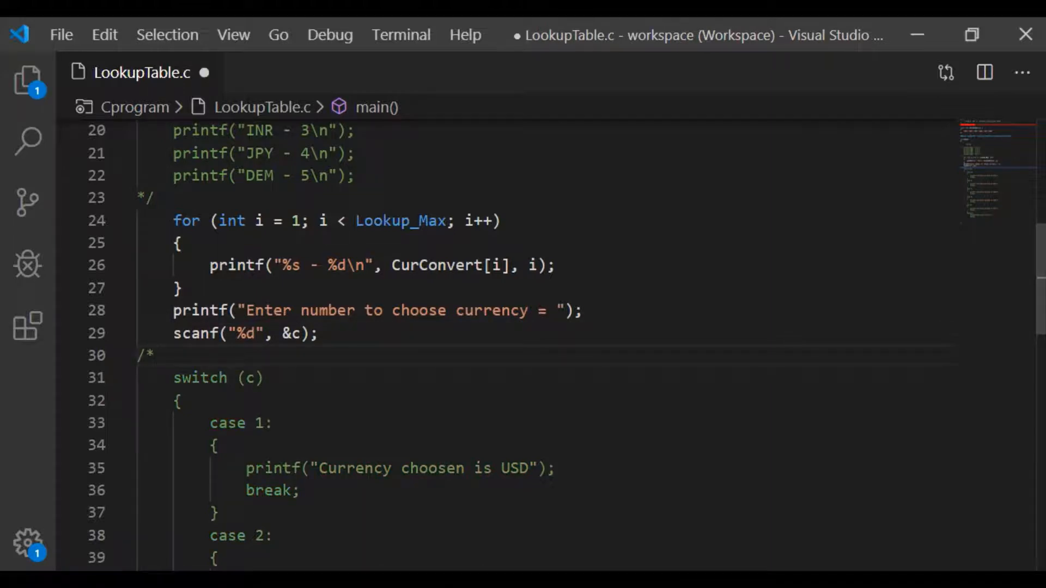
pyautogui.scroll(-3)
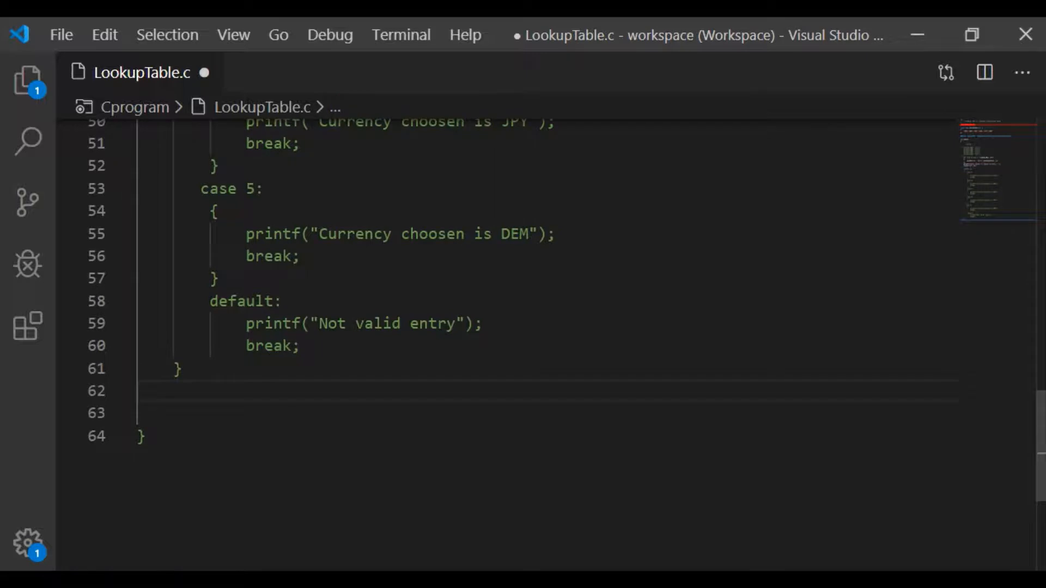
pyautogui.write('*/')
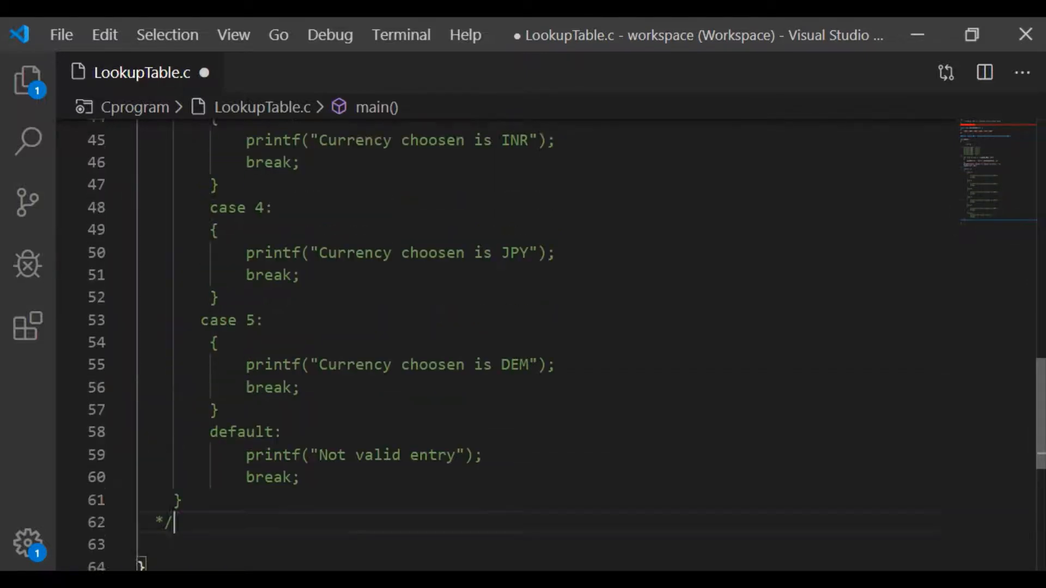
pyautogui.scroll(3)
pyautogui.write('if (c ')
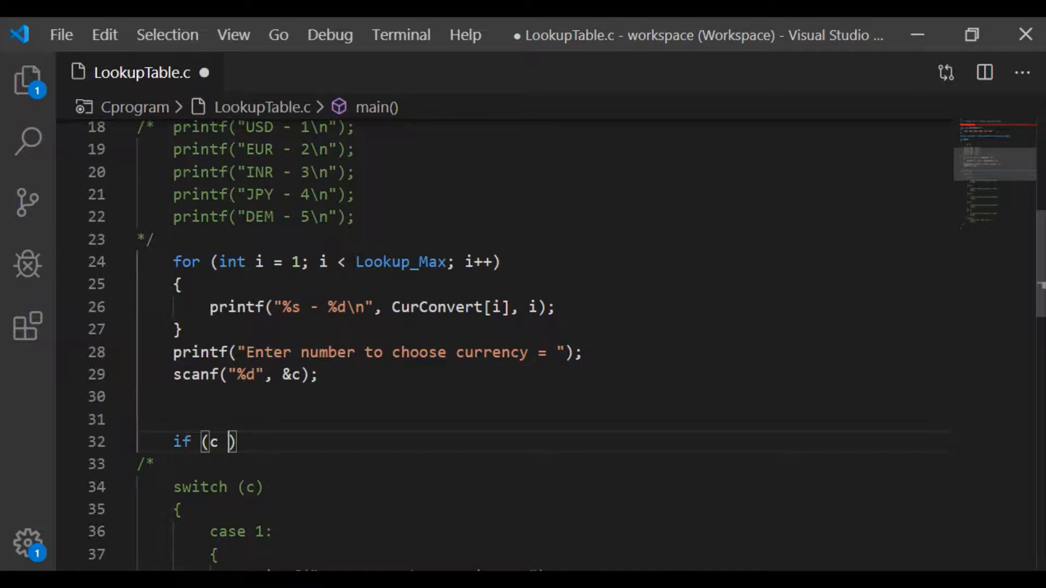
# Write if (c < Lookup_Max) { with a printf call inside the branch
pyautogui.write('< L')
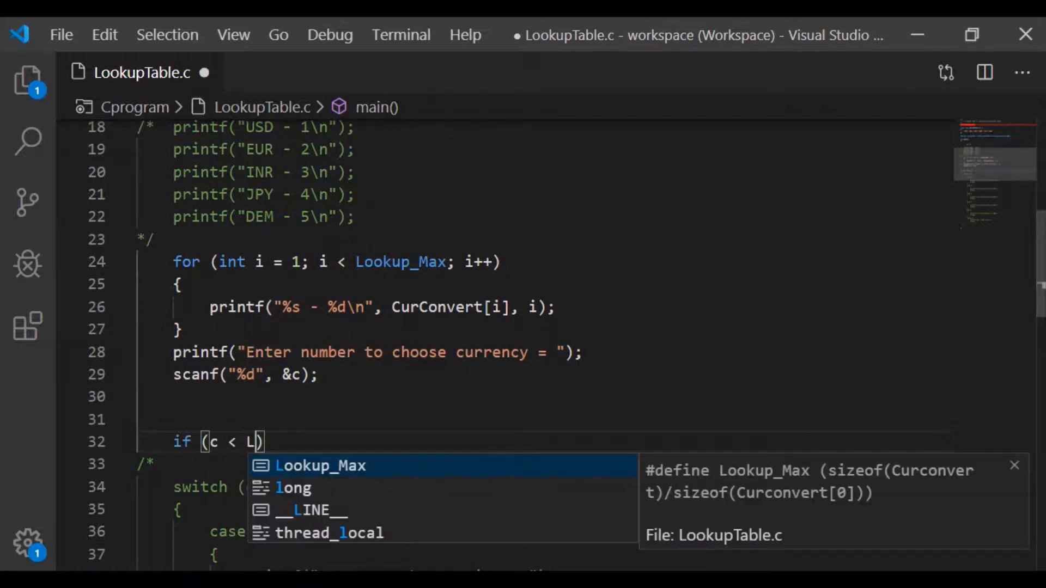
pyautogui.press('Tab')
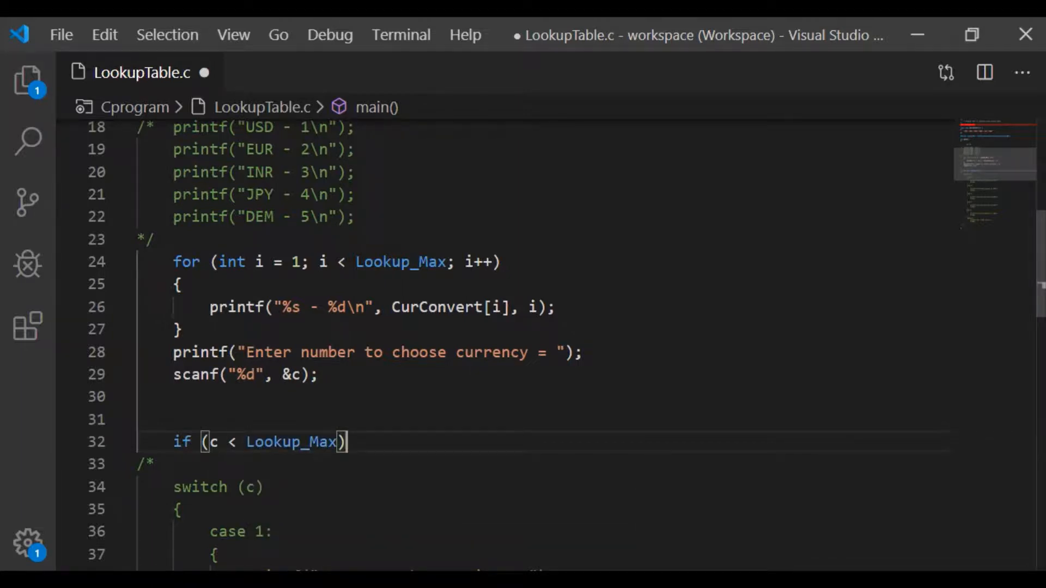
pyautogui.write('{')
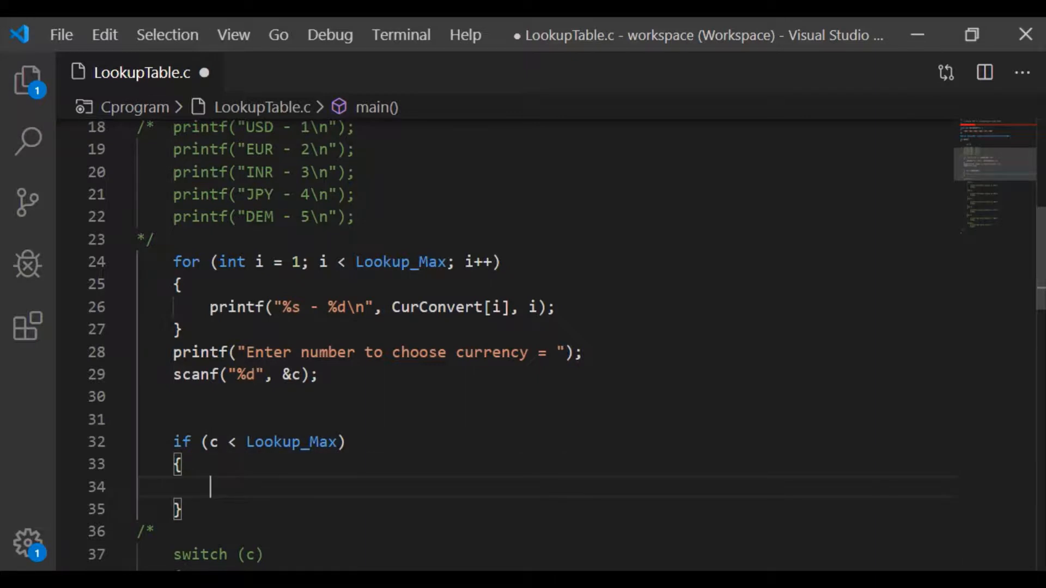
pyautogui.write('print')
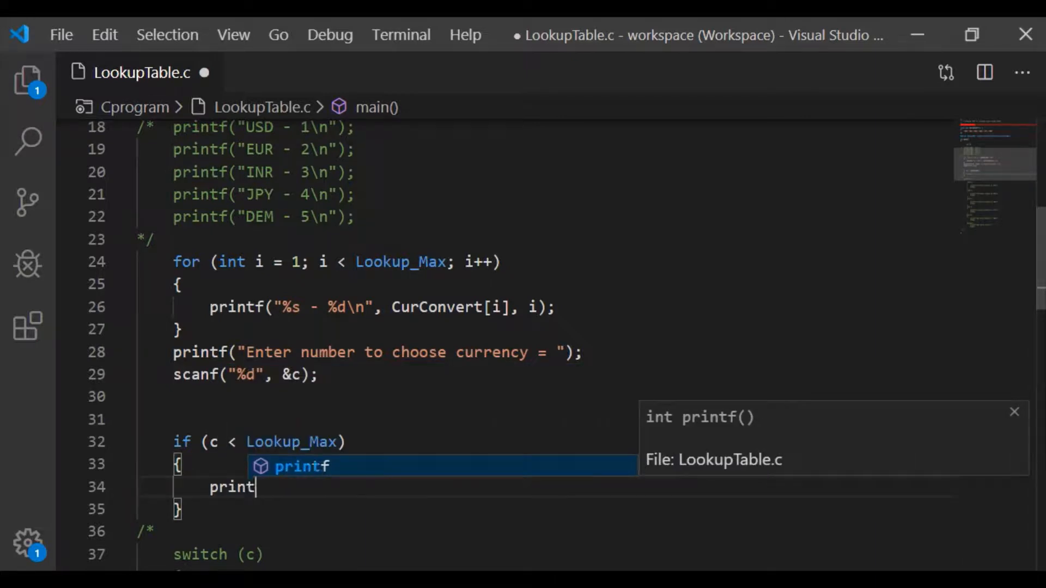
pyautogui.press('Tab')
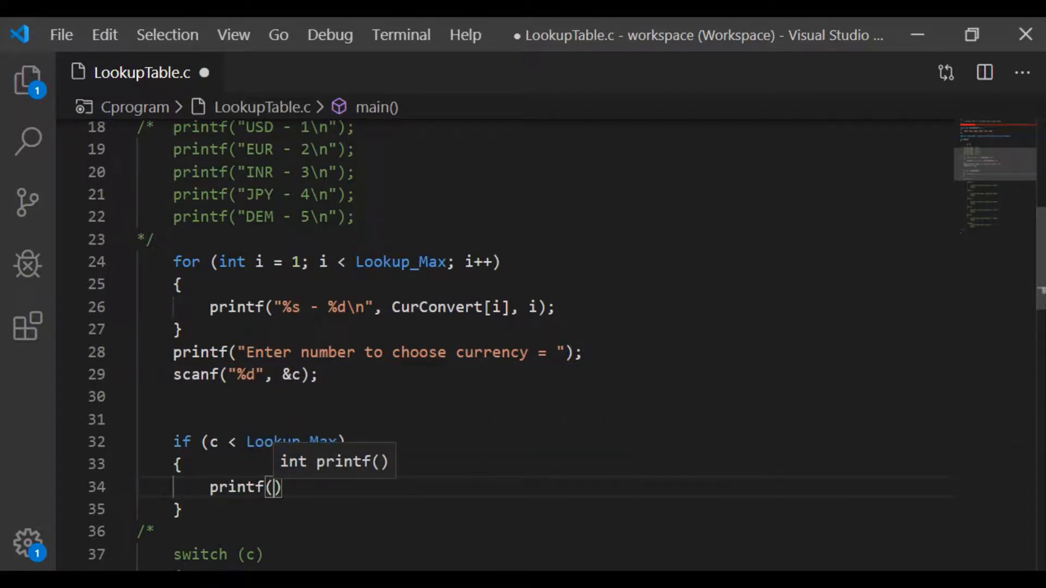
pyautogui.scroll(-3)
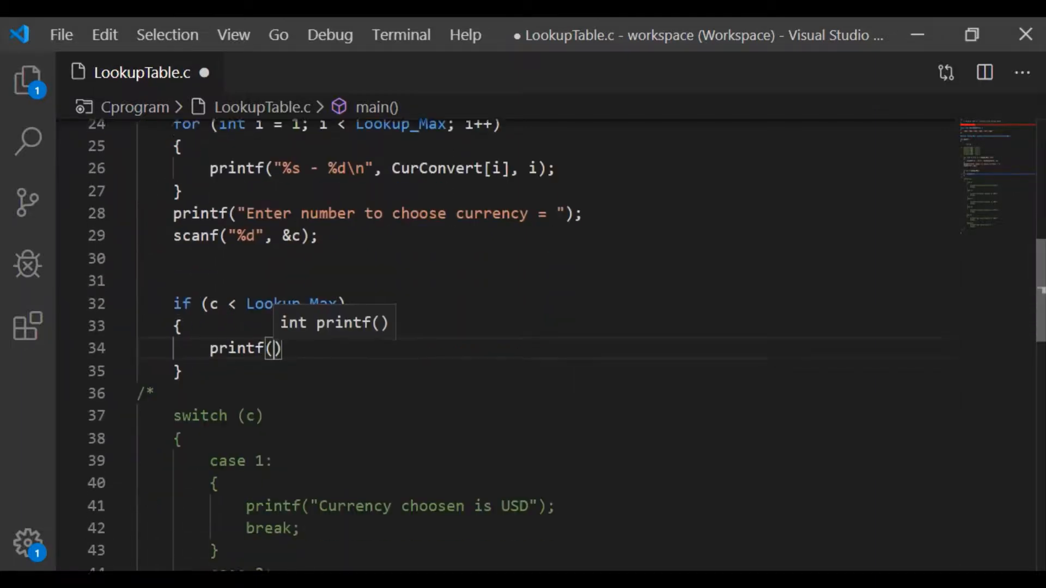
pyautogui.scroll(-3)
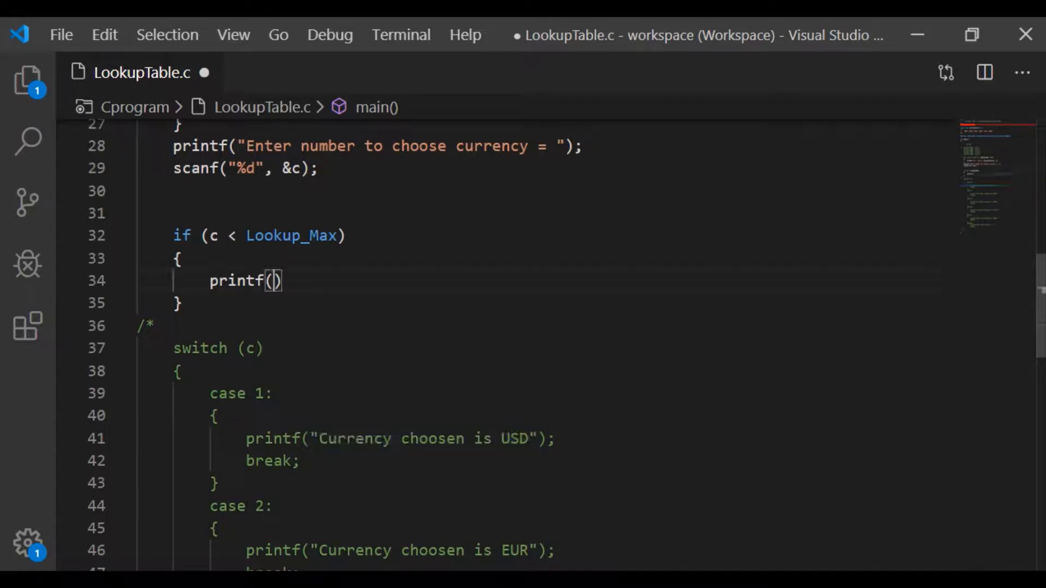
# Make the printf report "Currency choosen is %s" using CurConvert[c]
pyautogui.write('"Currency choosen is USD"')
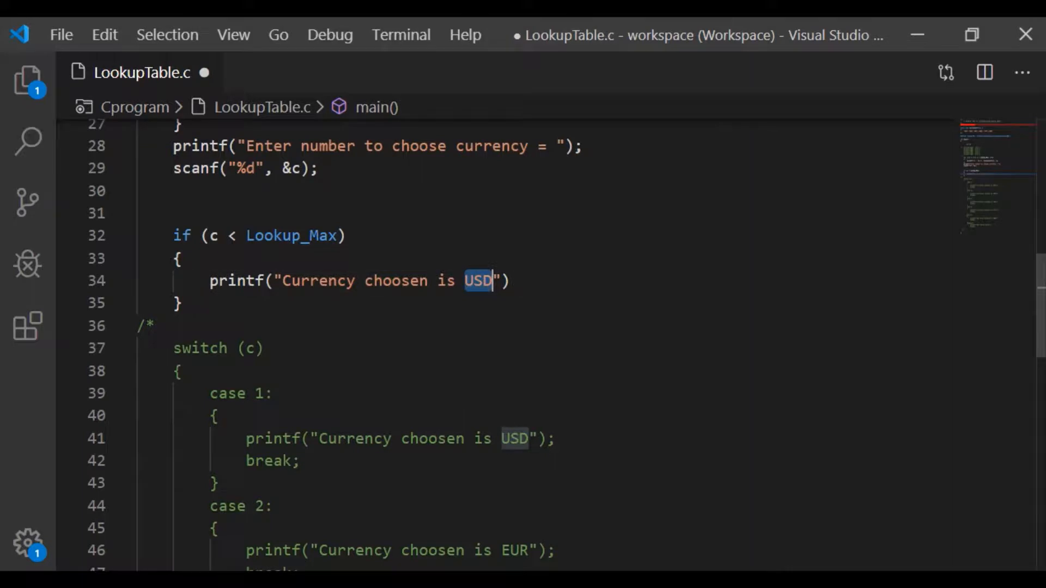
pyautogui.write('%s')
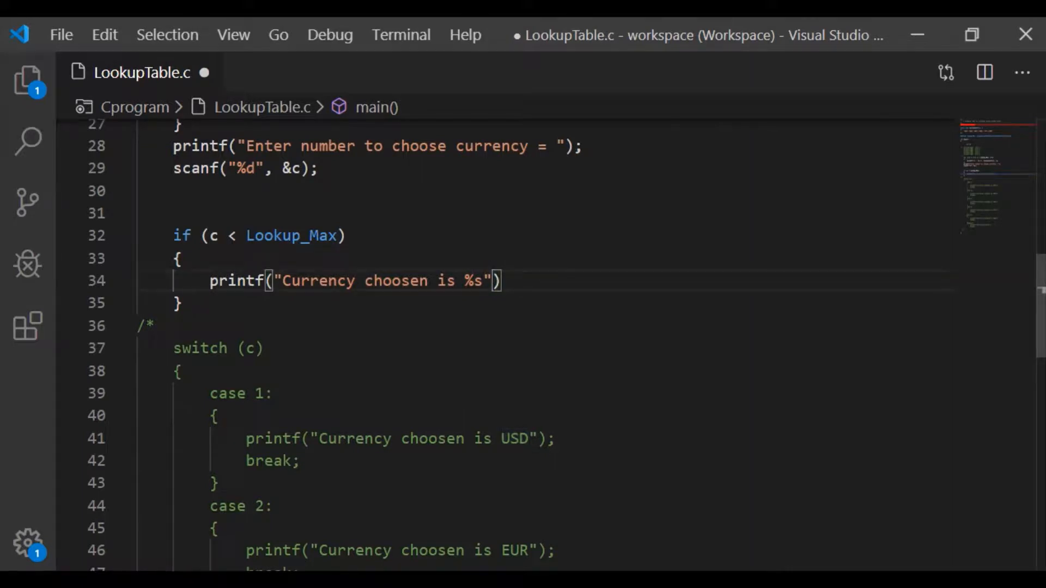
pyautogui.write(',')
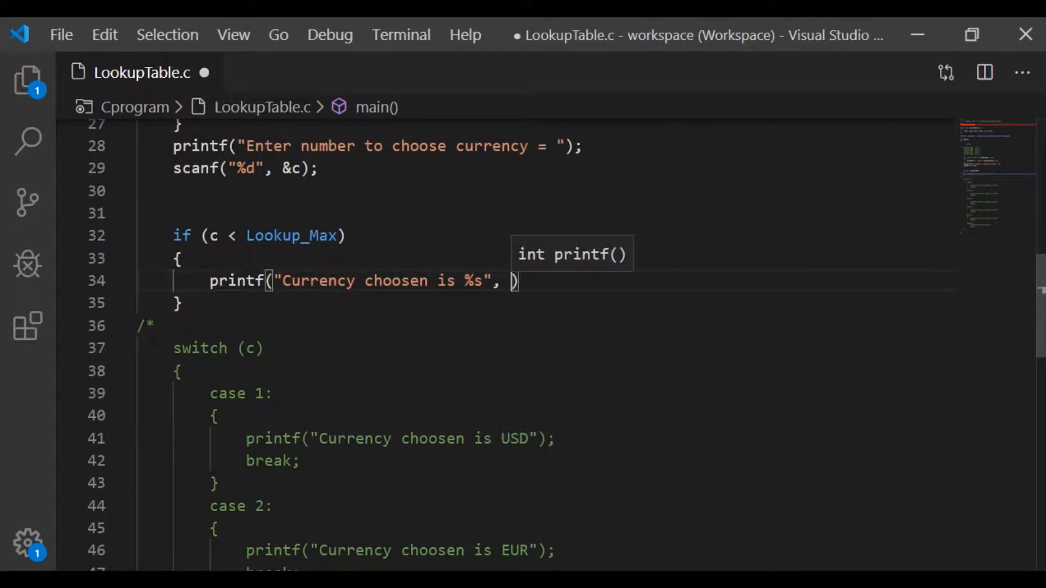
pyautogui.write('Cur')
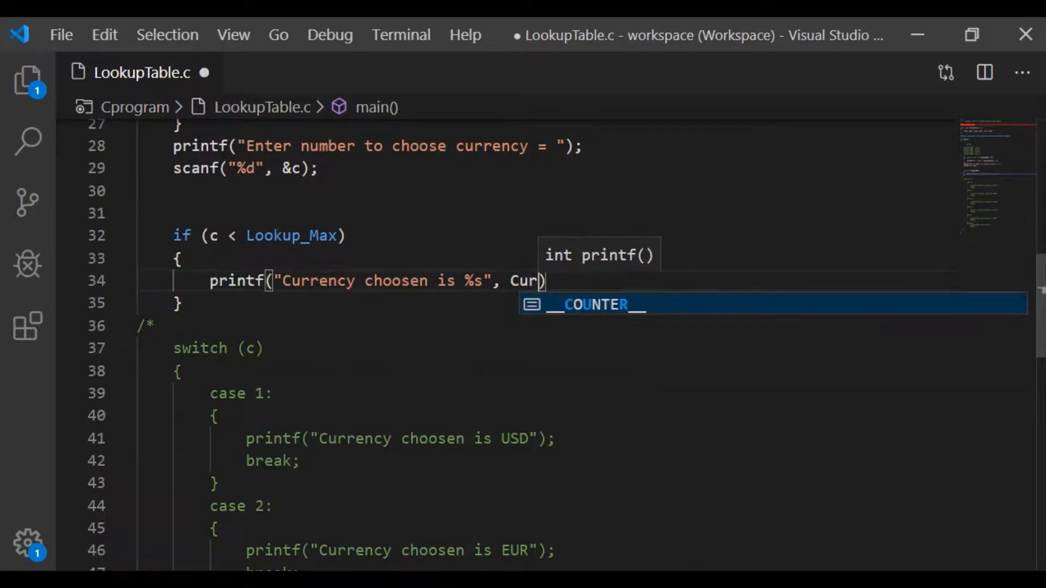
pyautogui.write('Convert')
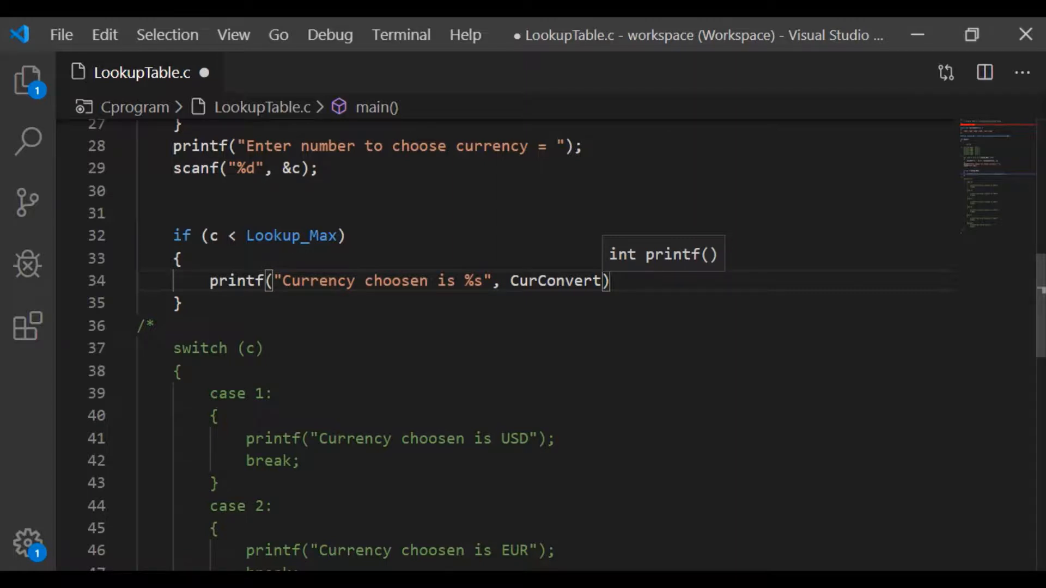
pyautogui.write('[]')
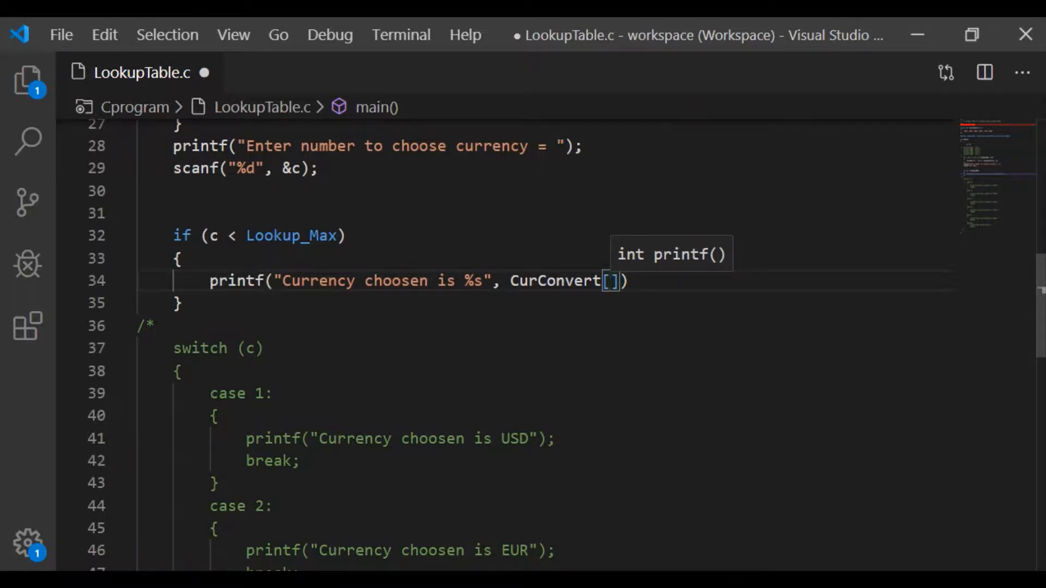
pyautogui.write('c')
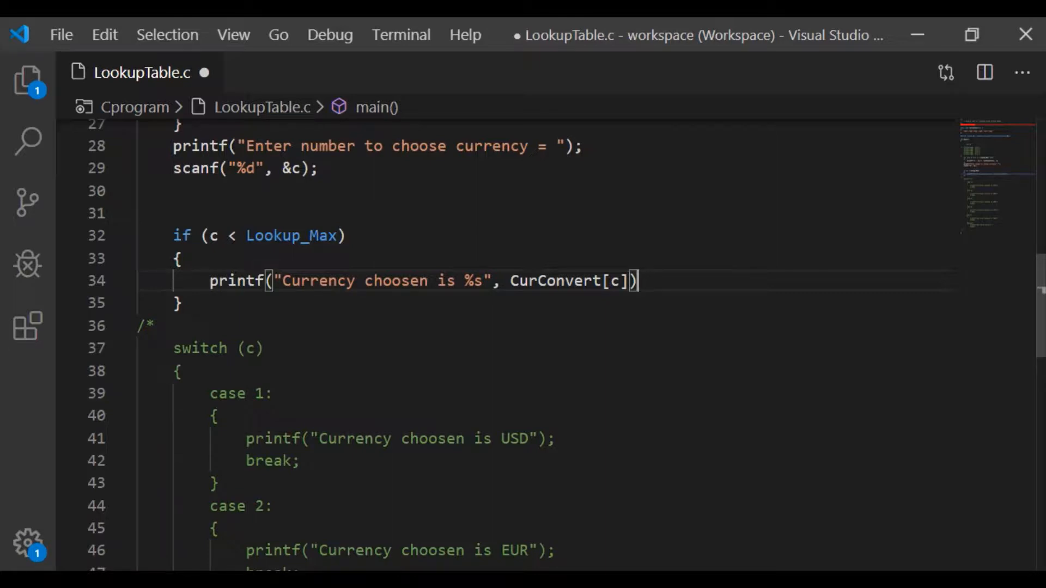
pyautogui.write(';')
pyautogui.write('else')
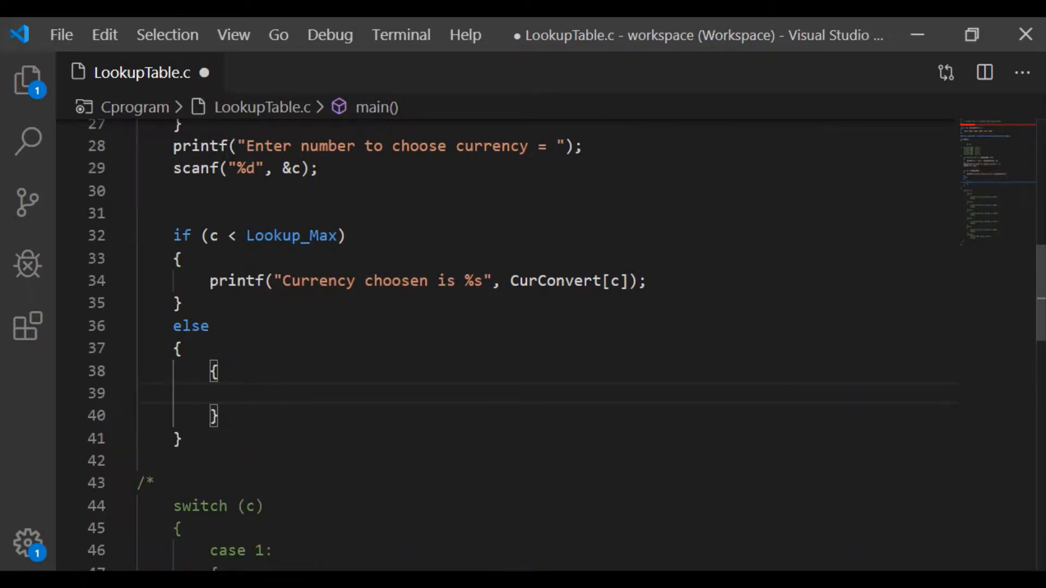
# Remove the extra braces in the else block and add printf("Not valid entry");
pyautogui.moveTo(213, 371); pyautogui.dragTo(217, 415)
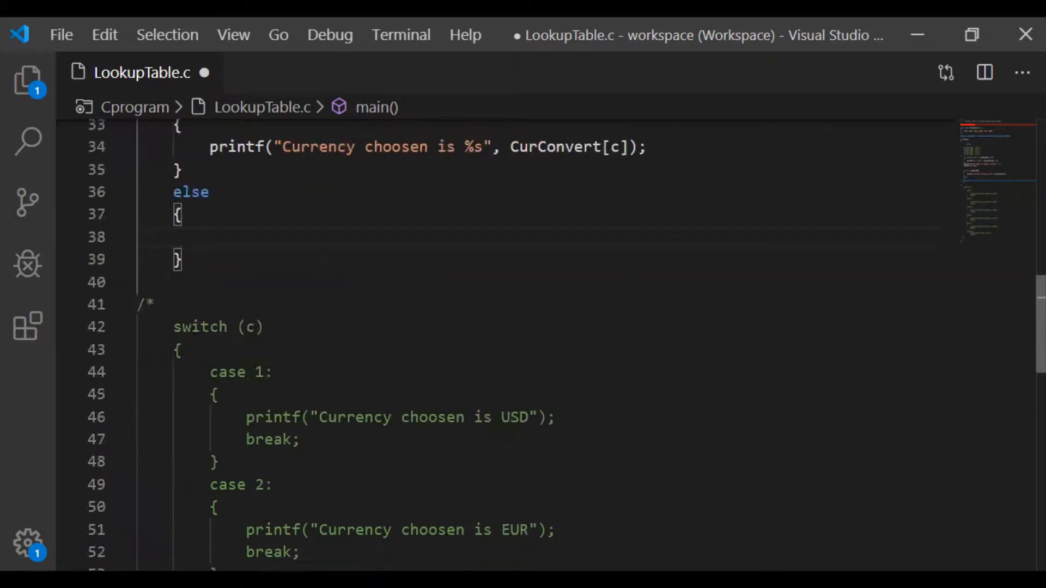
pyautogui.scroll(-3)
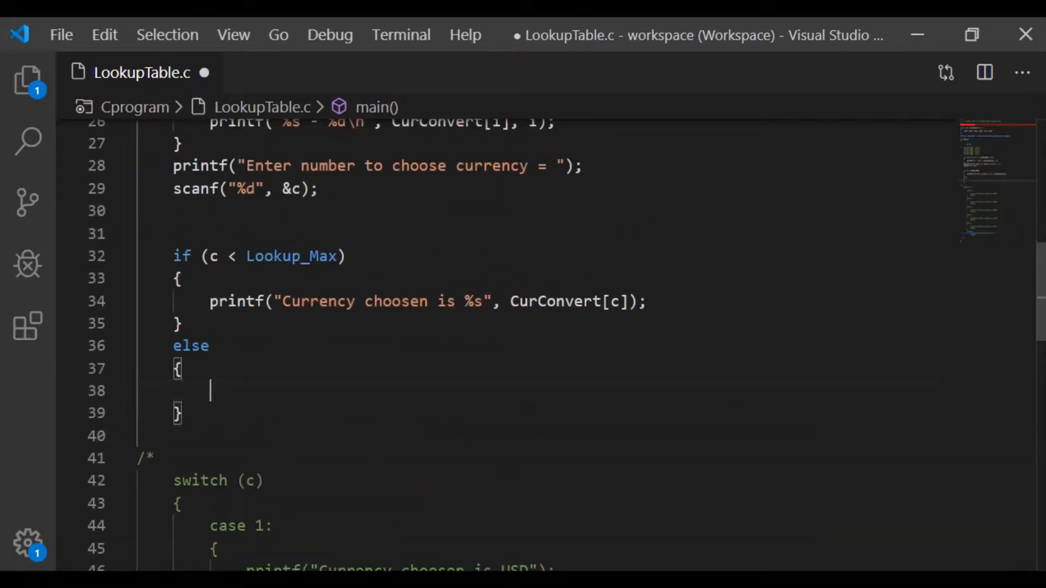
pyautogui.write('printf("Not valid entry");')
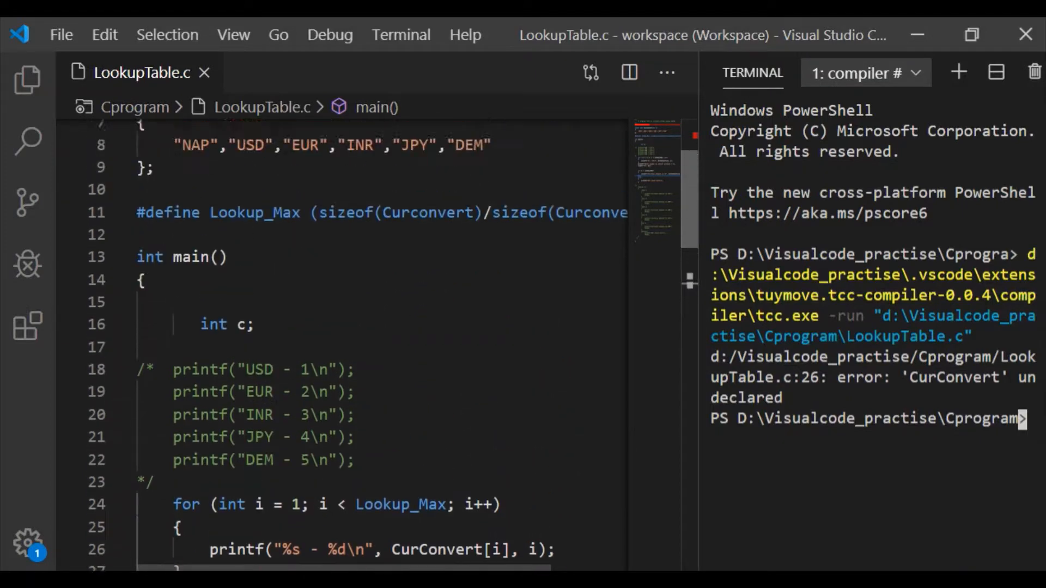
# Replace the misspelled CurConvert on the declaration and both printf lines with Curconvert and save
pyautogui.doubleClick(280, 216)
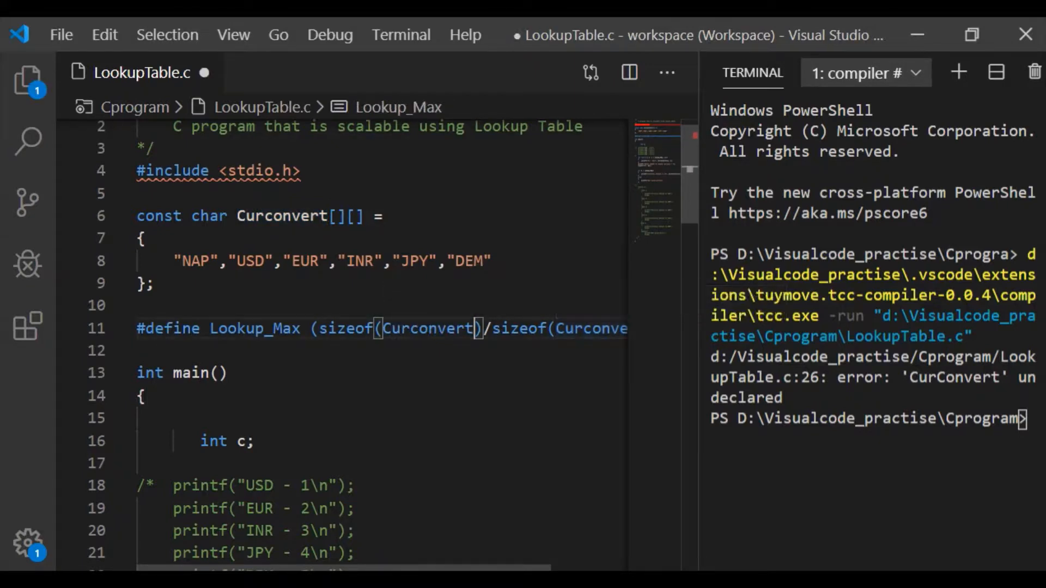
pyautogui.scroll(-3)
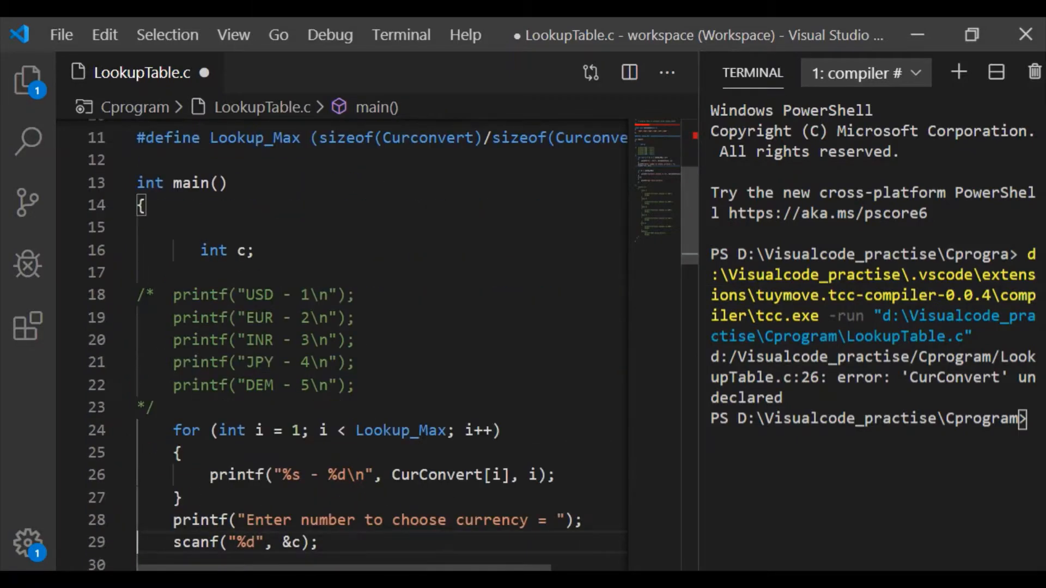
pyautogui.doubleClick(437, 475)
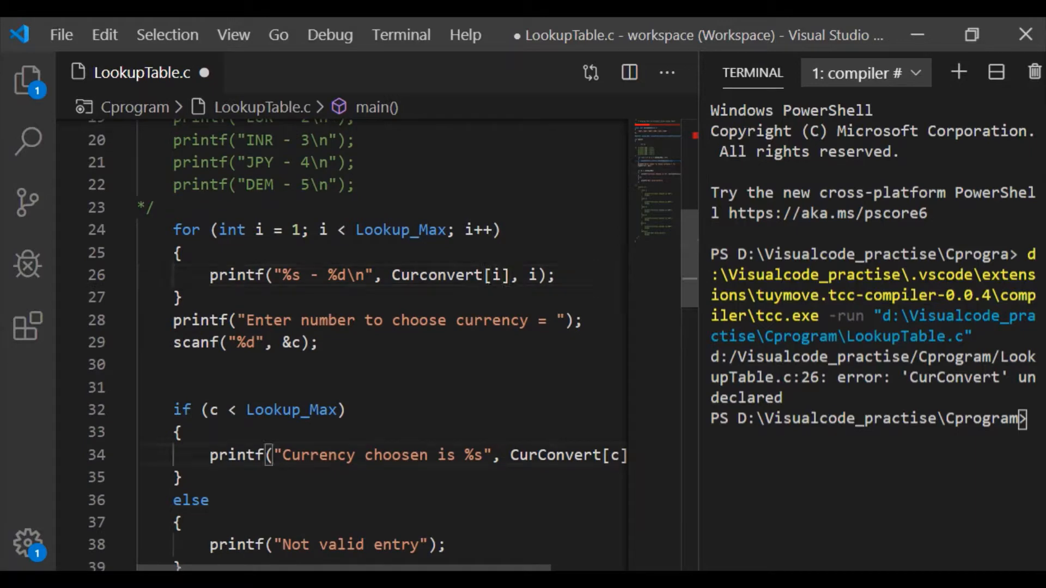
pyautogui.doubleClick(552, 456)
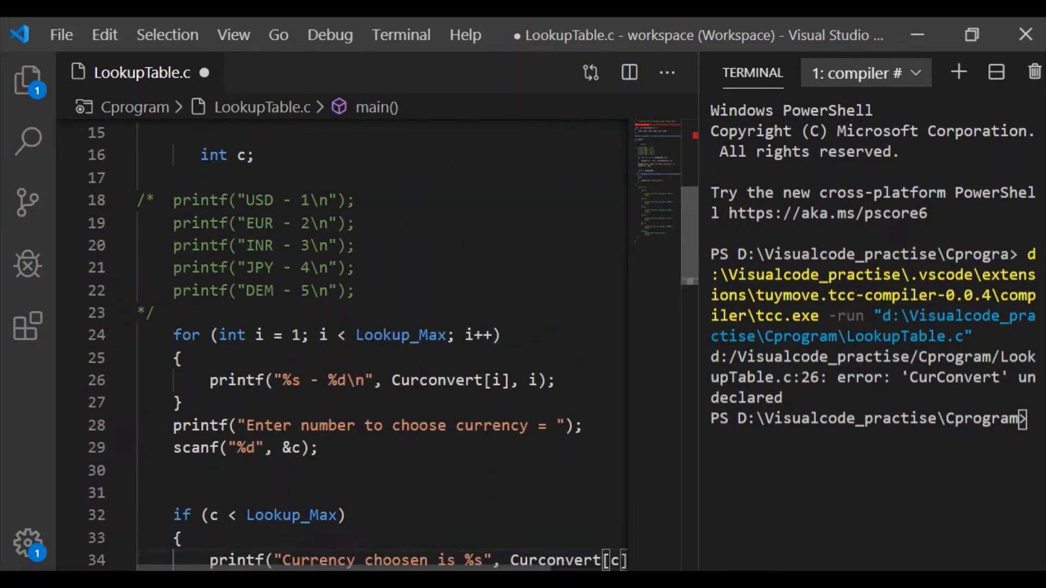
pyautogui.press('Ctrl+s')
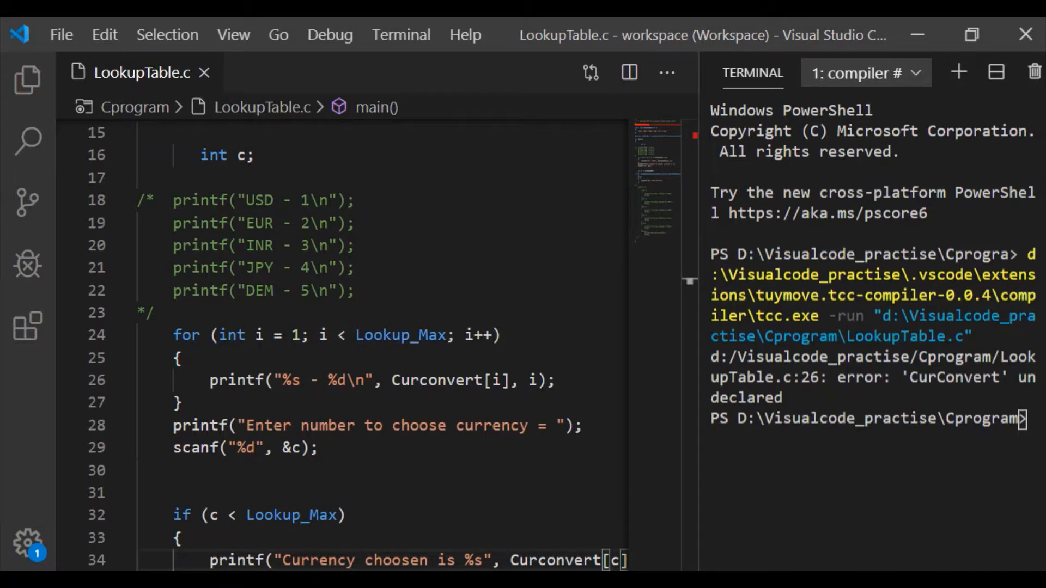
pyautogui.write('d:')
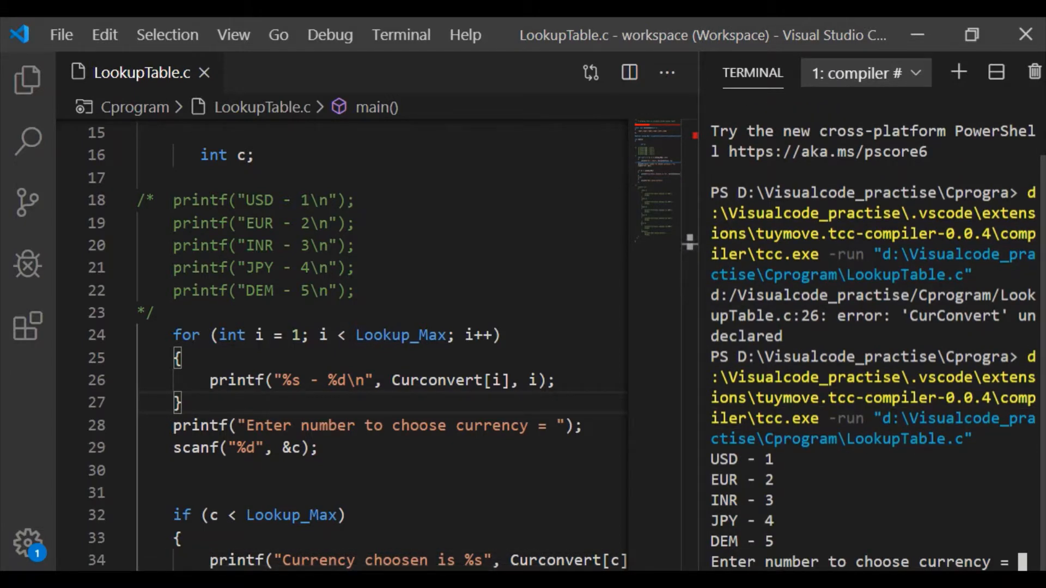
# Enter 4 at the currency prompt so the program prints "Currency choosen is JPY"
pyautogui.write('4')
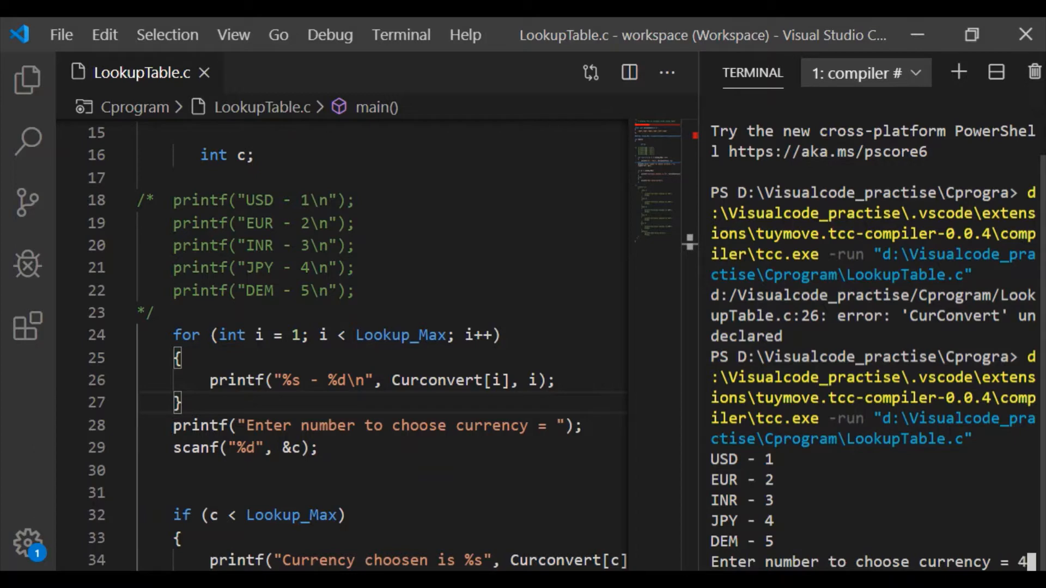
pyautogui.press('Enter')
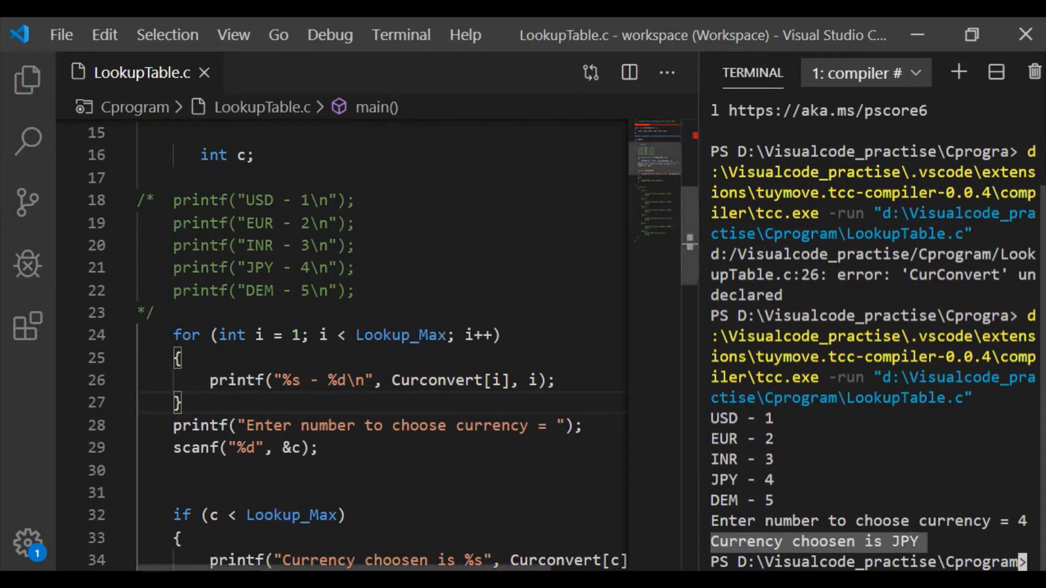
pyautogui.scroll(-3)
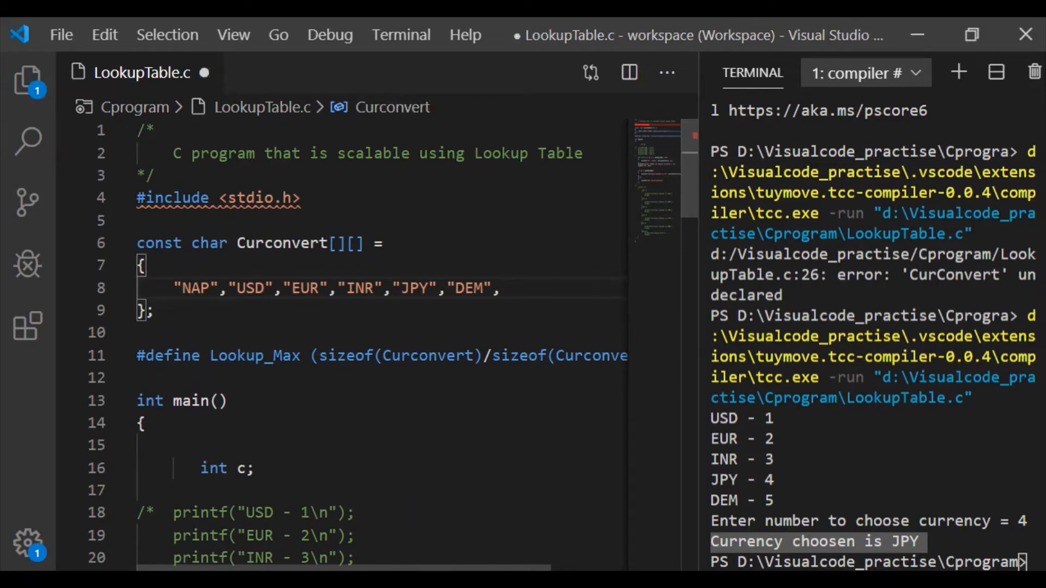
# Append "YEN" to the Curconvert array on line 8 and save to rerun
pyautogui.write('"YE')
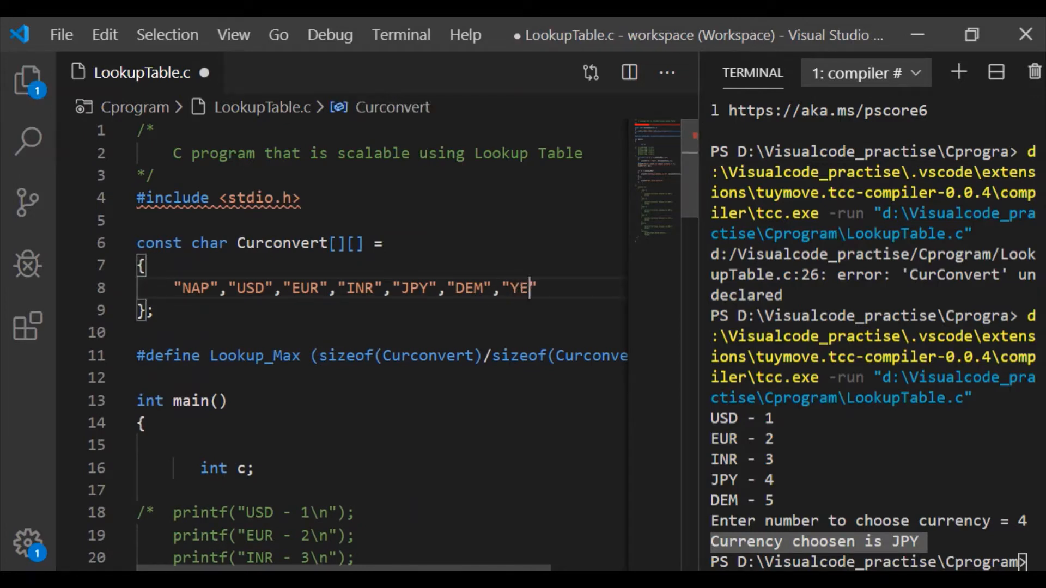
pyautogui.write('N"')
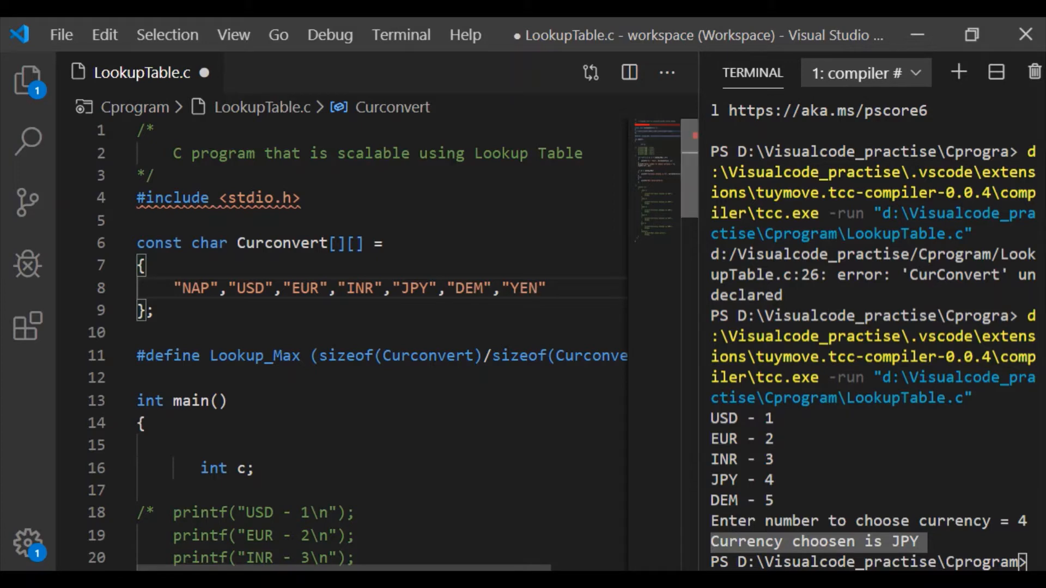
pyautogui.scroll(-3)
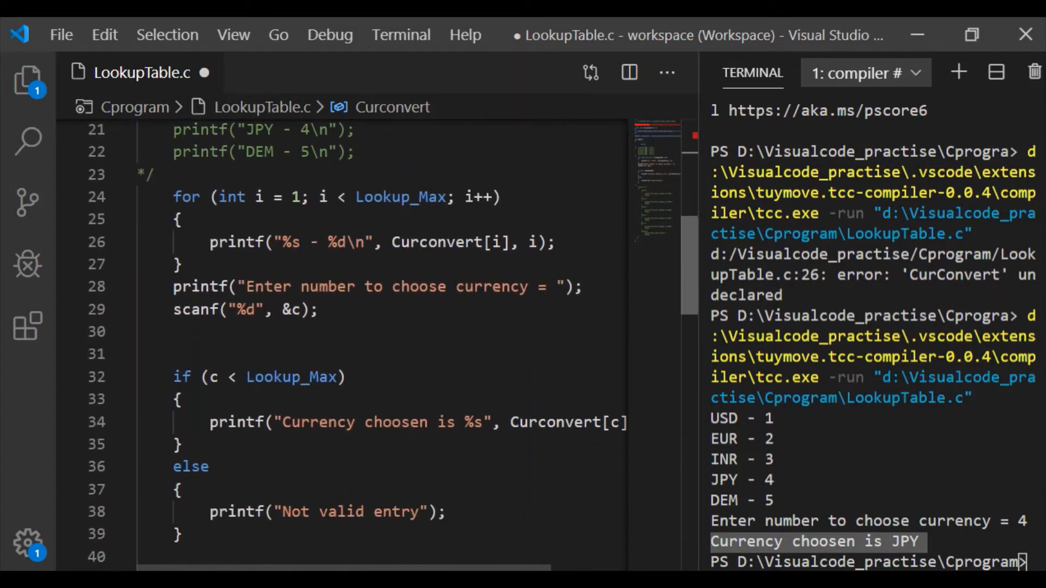
pyautogui.scroll(-3)
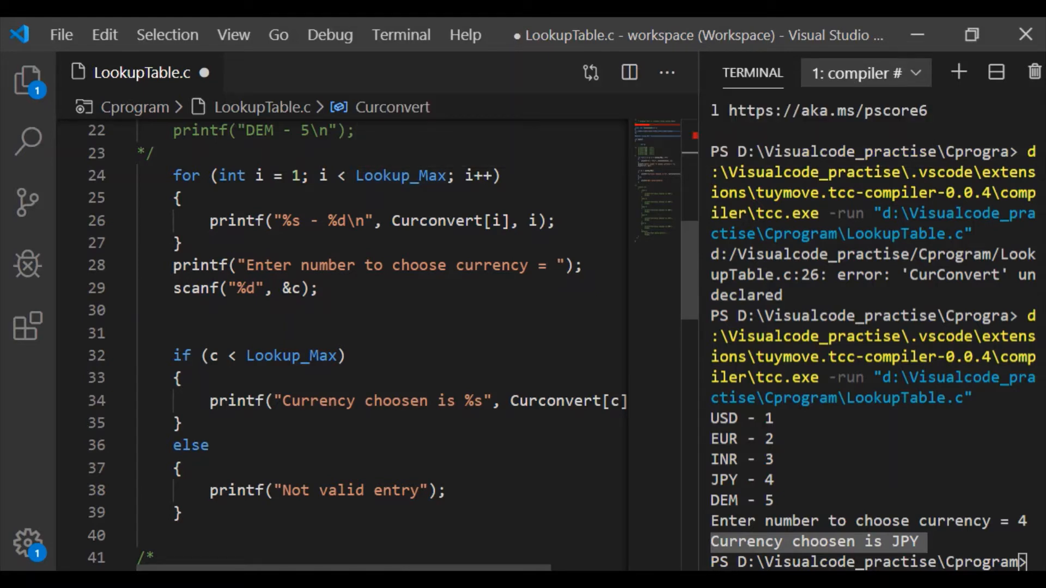
pyautogui.press('Ctrl+s')
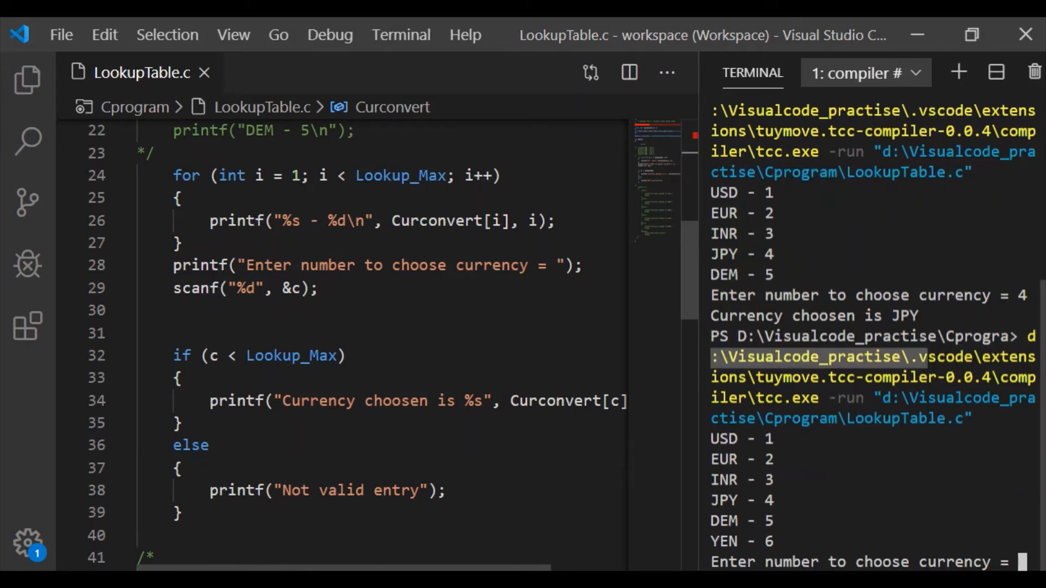
# Enter 6 at the rerun's currency prompt to choose YEN
pyautogui.write('6')
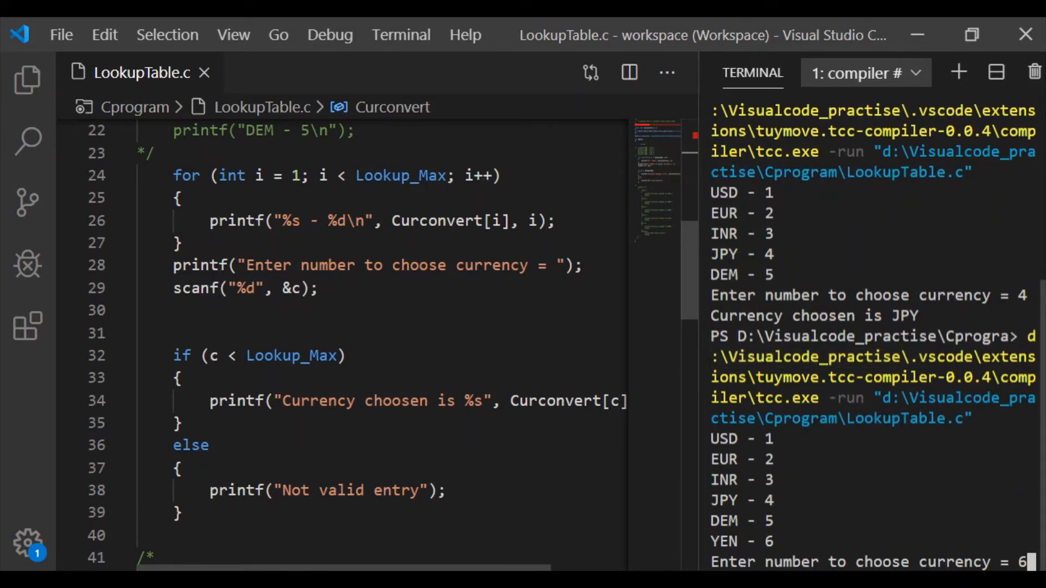